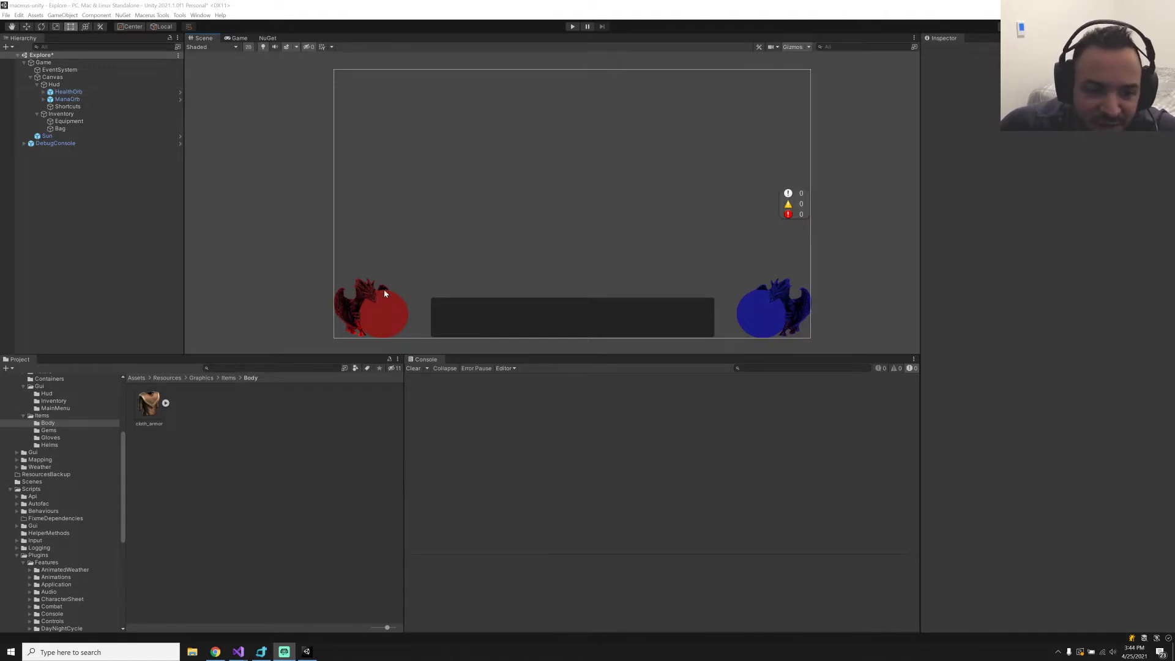
mouse_move(462, 288)
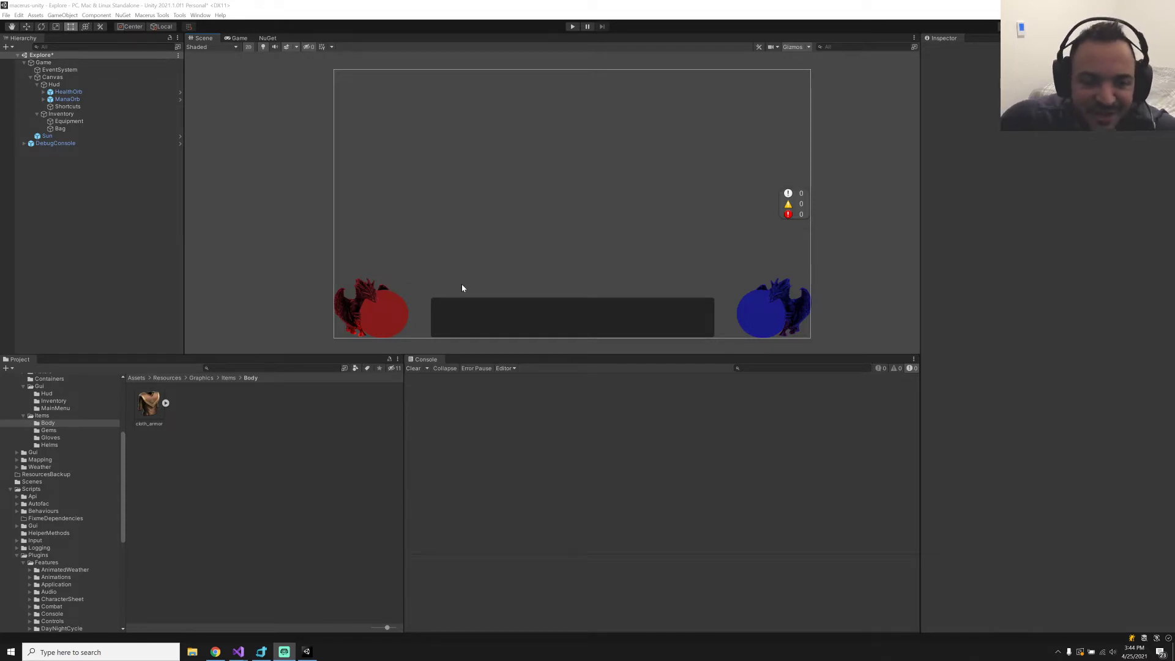
mouse_move(378, 260)
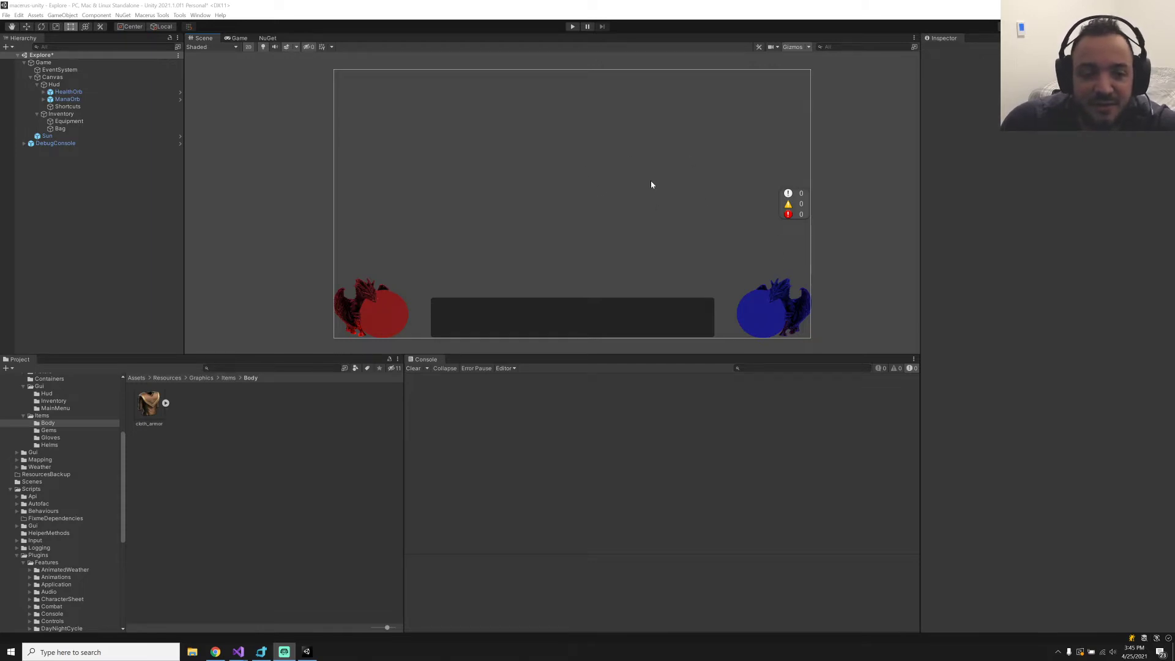
mouse_move(435, 190)
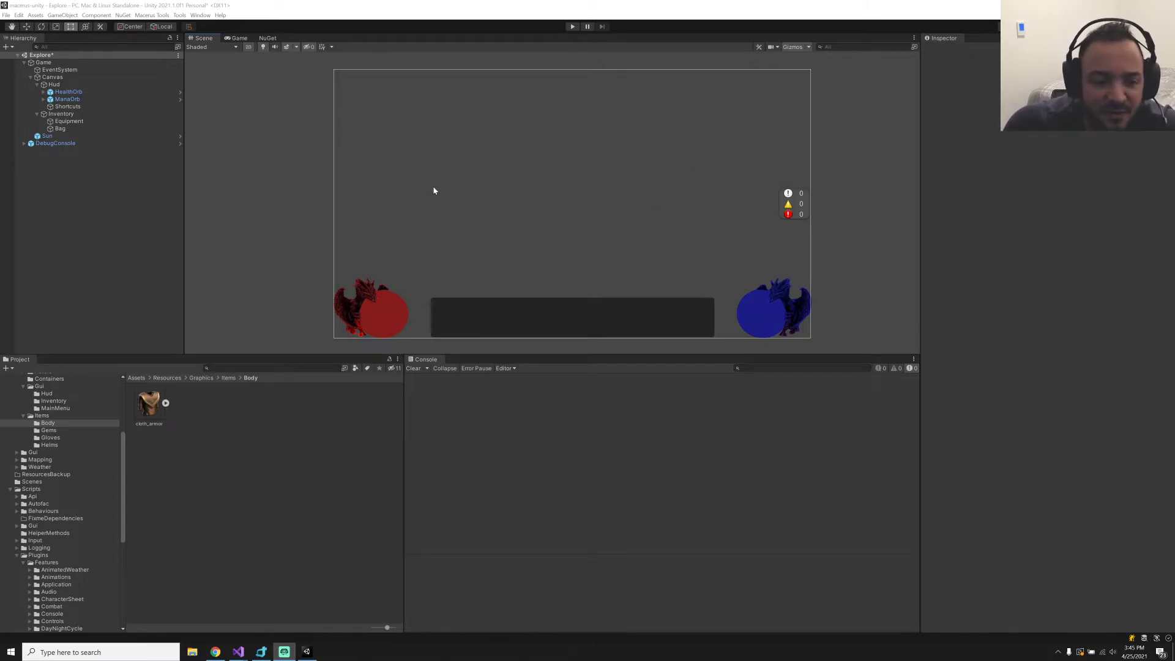
mouse_move(405, 196)
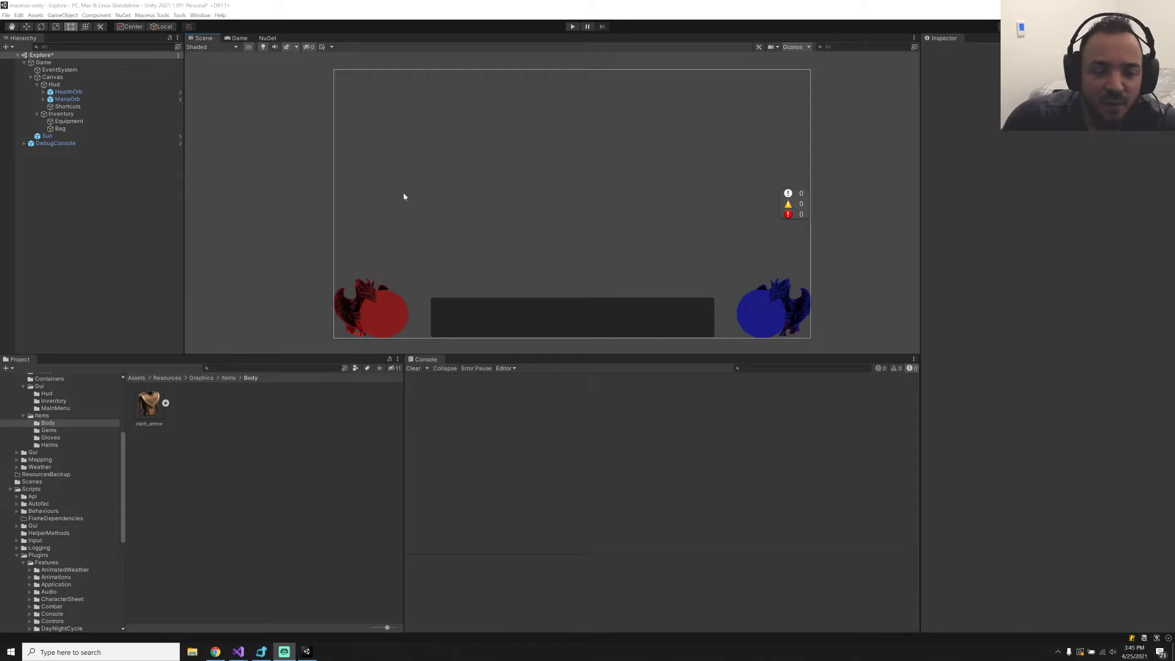
mouse_move(542, 247)
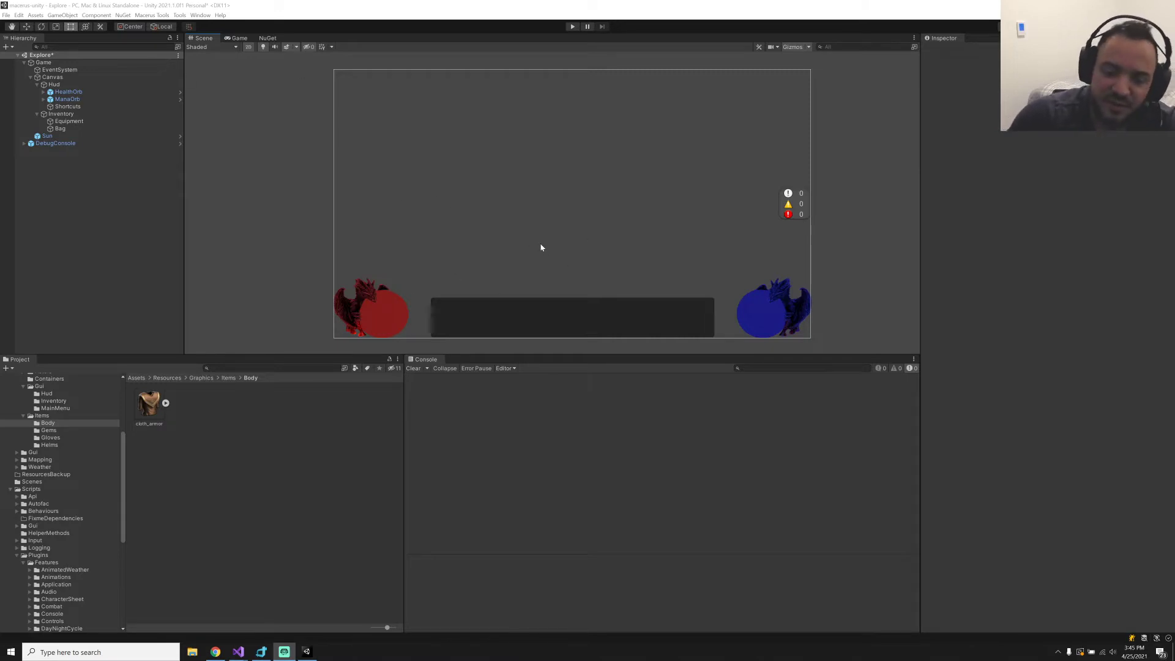
mouse_move(529, 231)
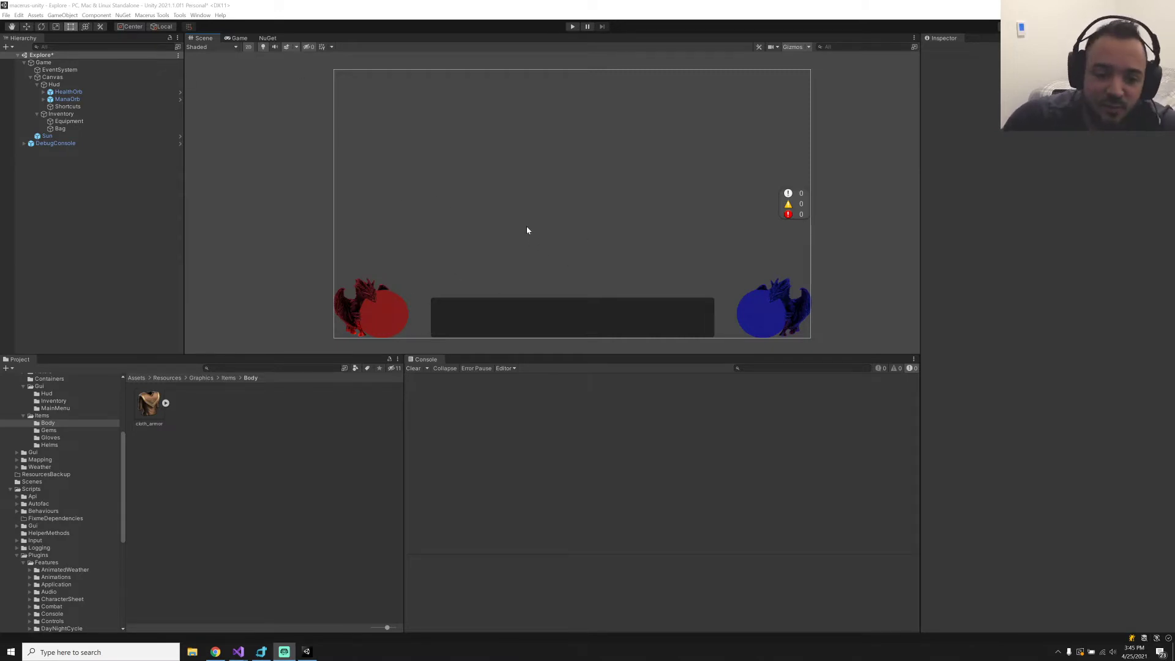
mouse_move(457, 303)
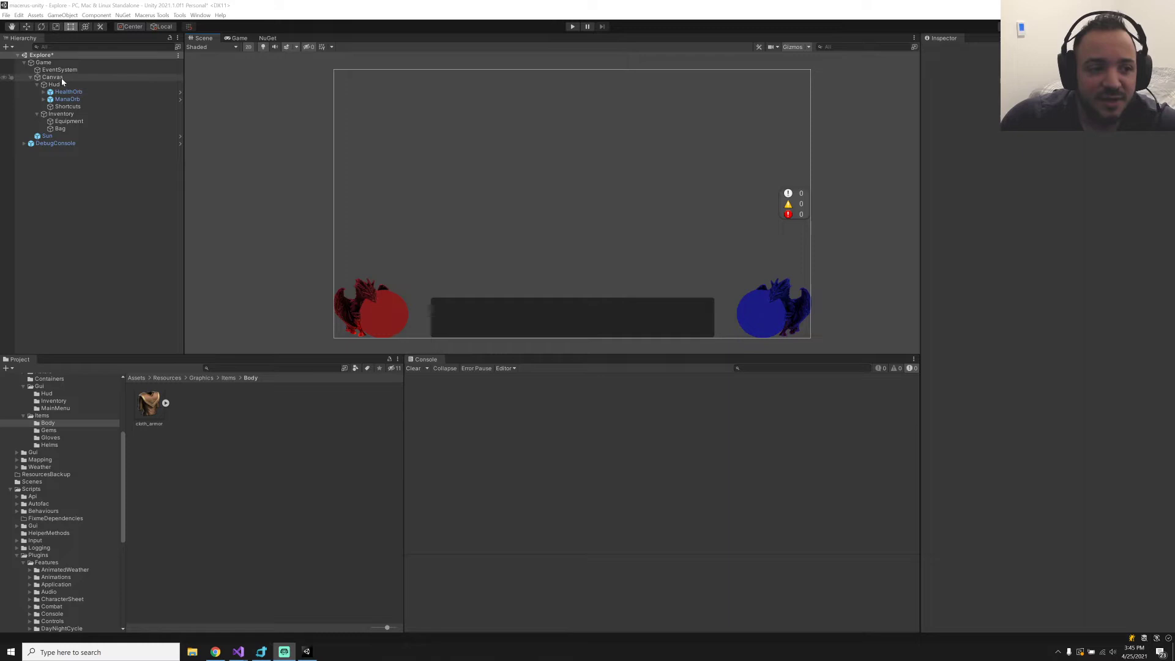
Inspect the Canvas, Hud, HealthOrb and ManaOrb objects in turn, ending on ManaOrb's image settings
left_click(47, 76)
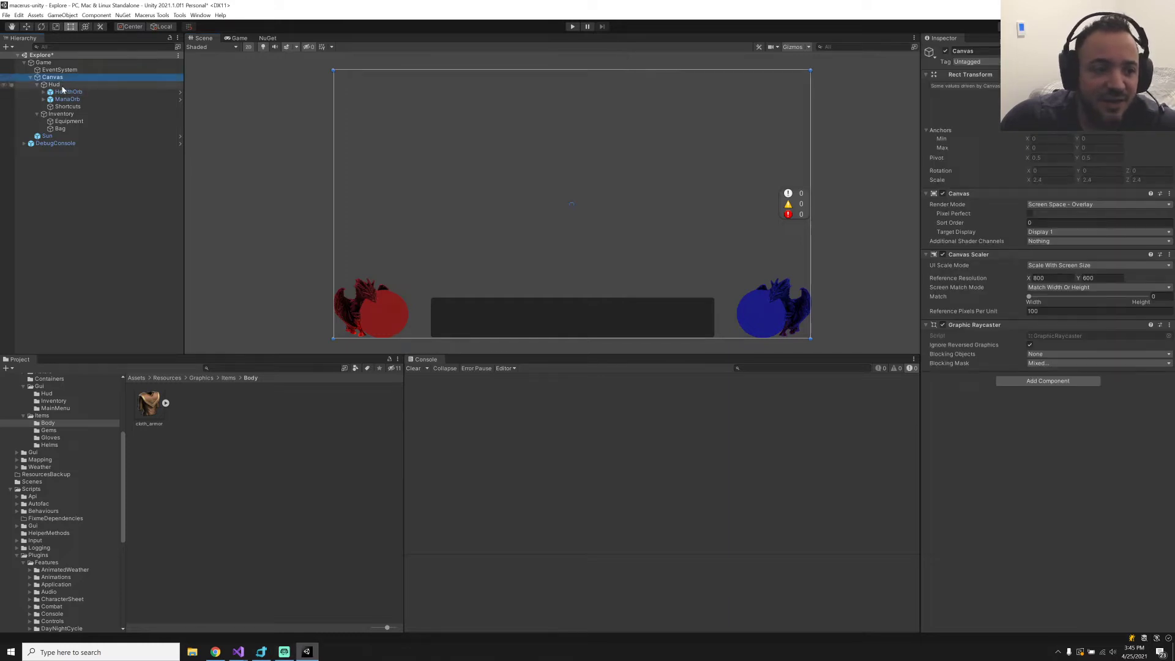
left_click(51, 83)
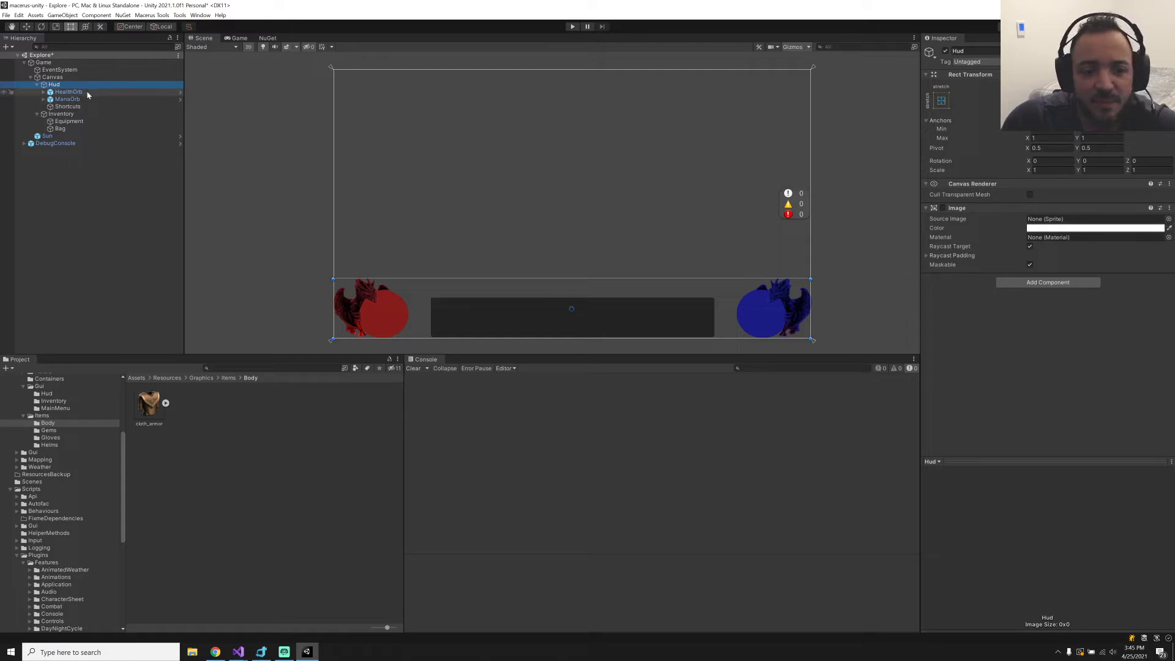
left_click(67, 90)
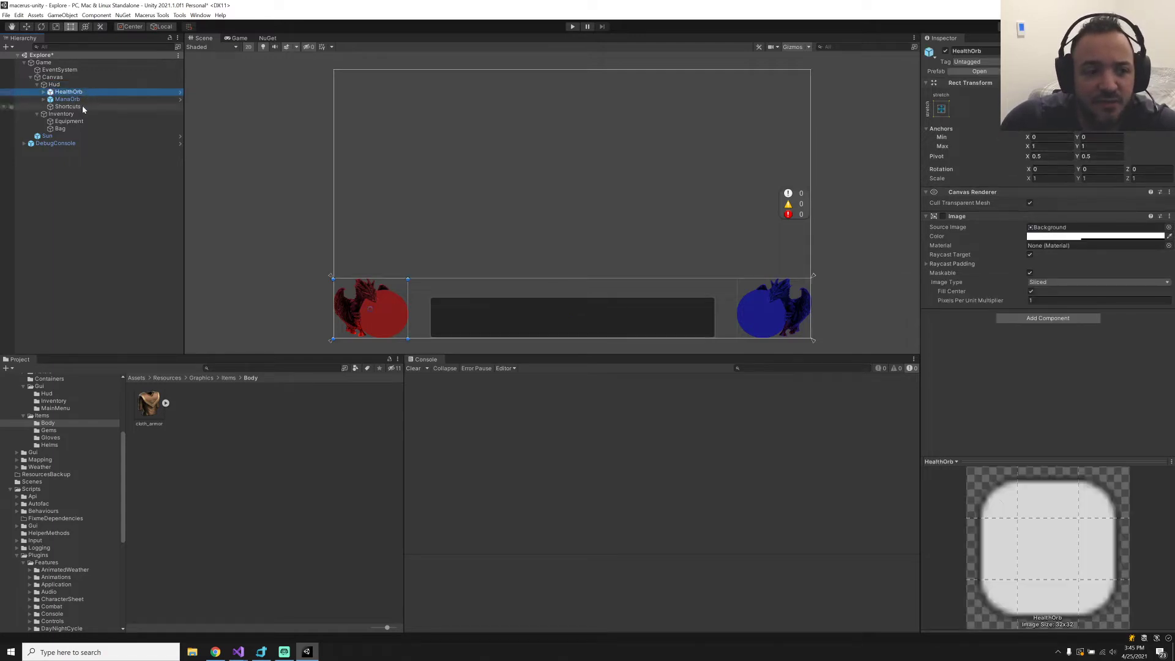
left_click(68, 98)
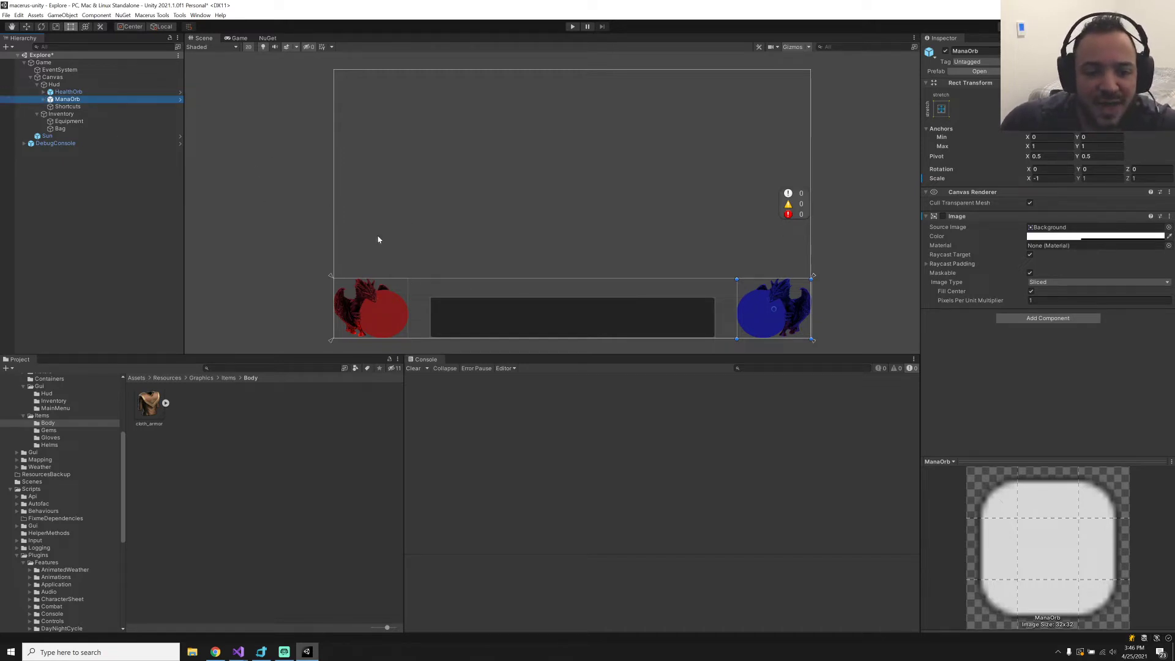
mouse_move(375, 299)
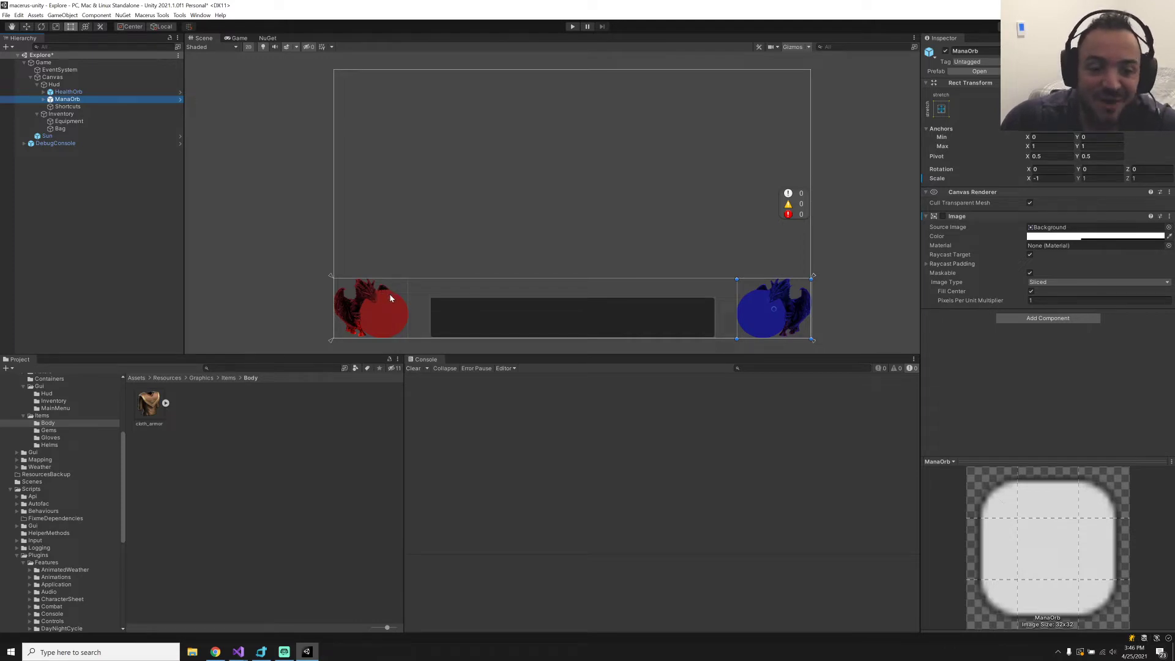
mouse_move(404, 343)
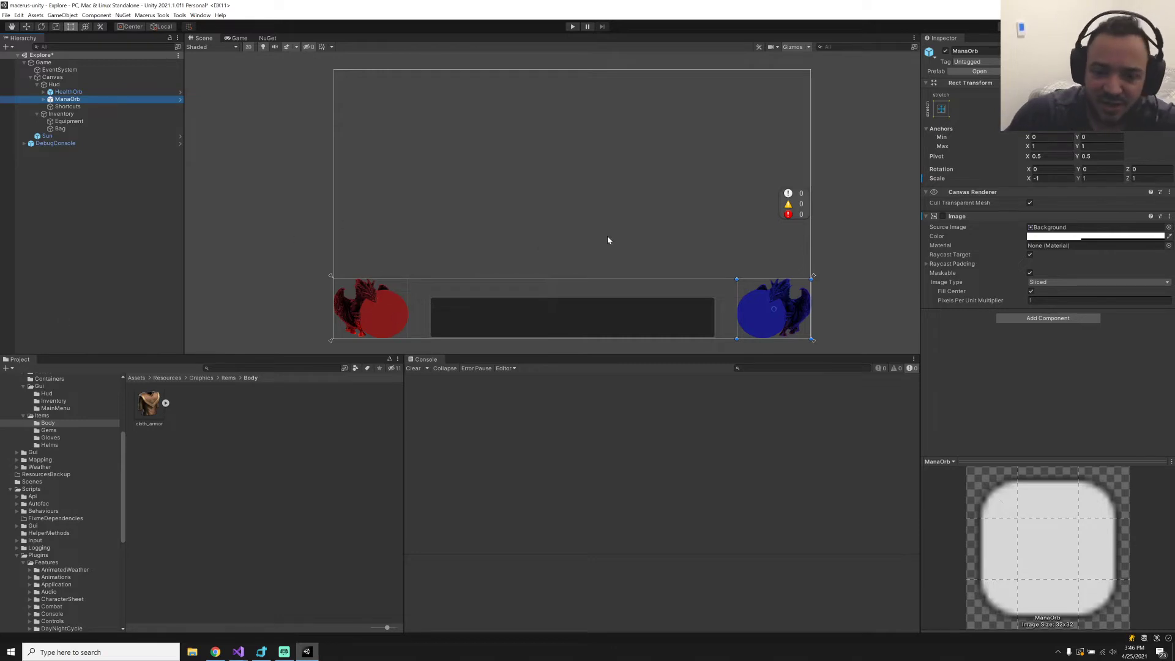
mouse_move(697, 257)
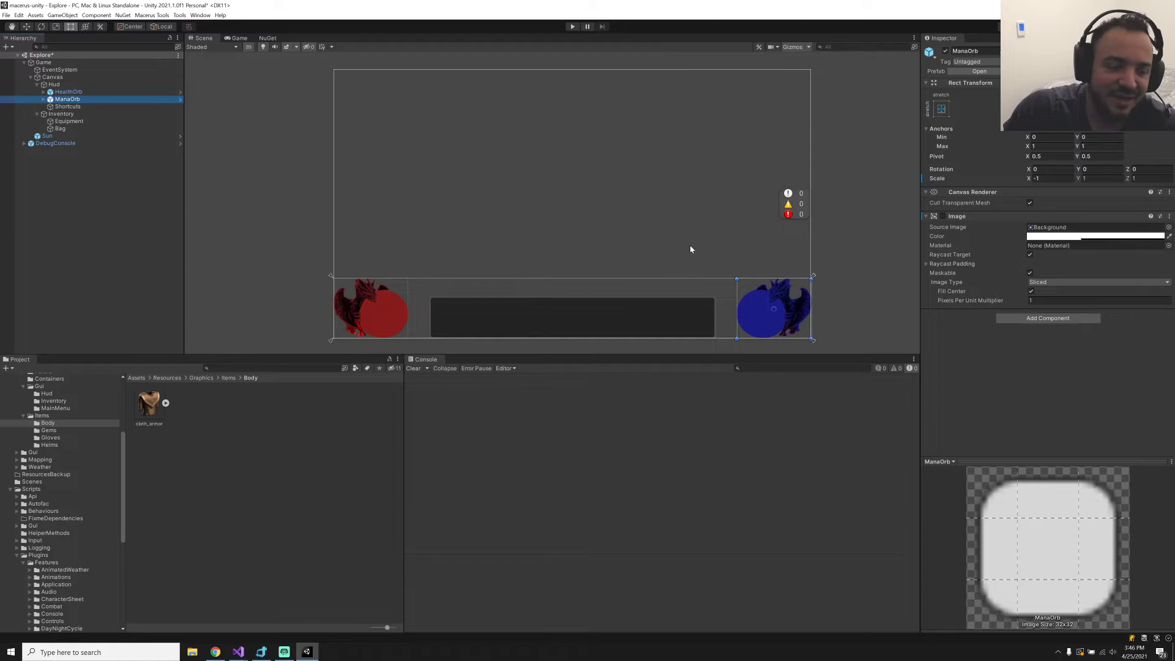
mouse_move(394, 301)
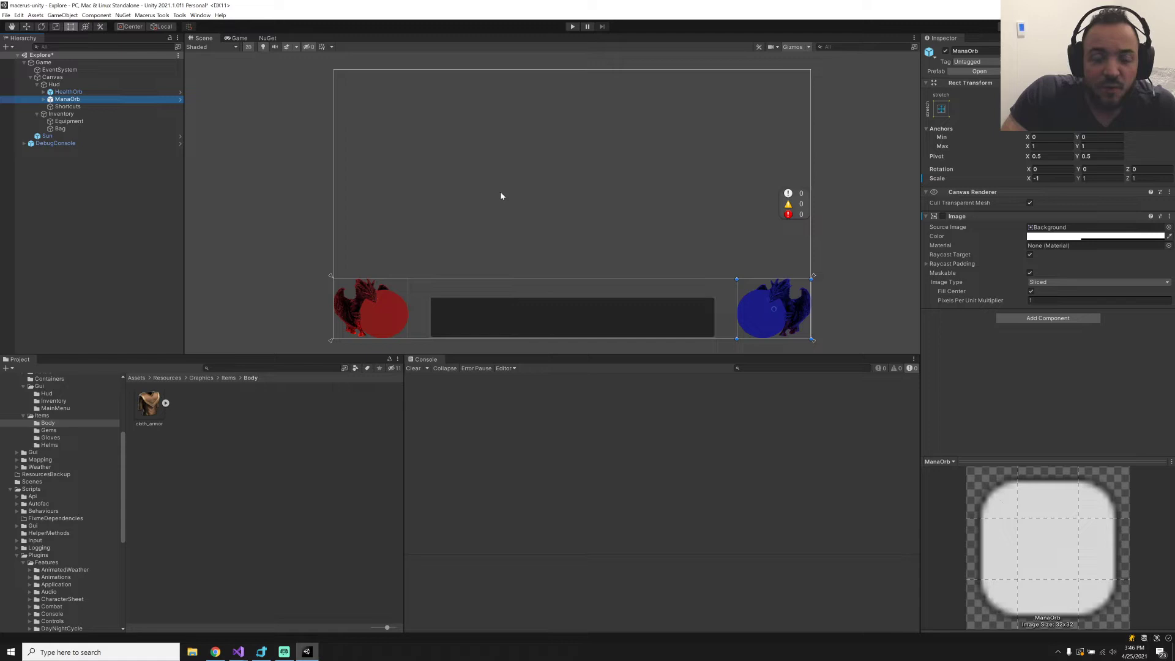
mouse_move(618, 211)
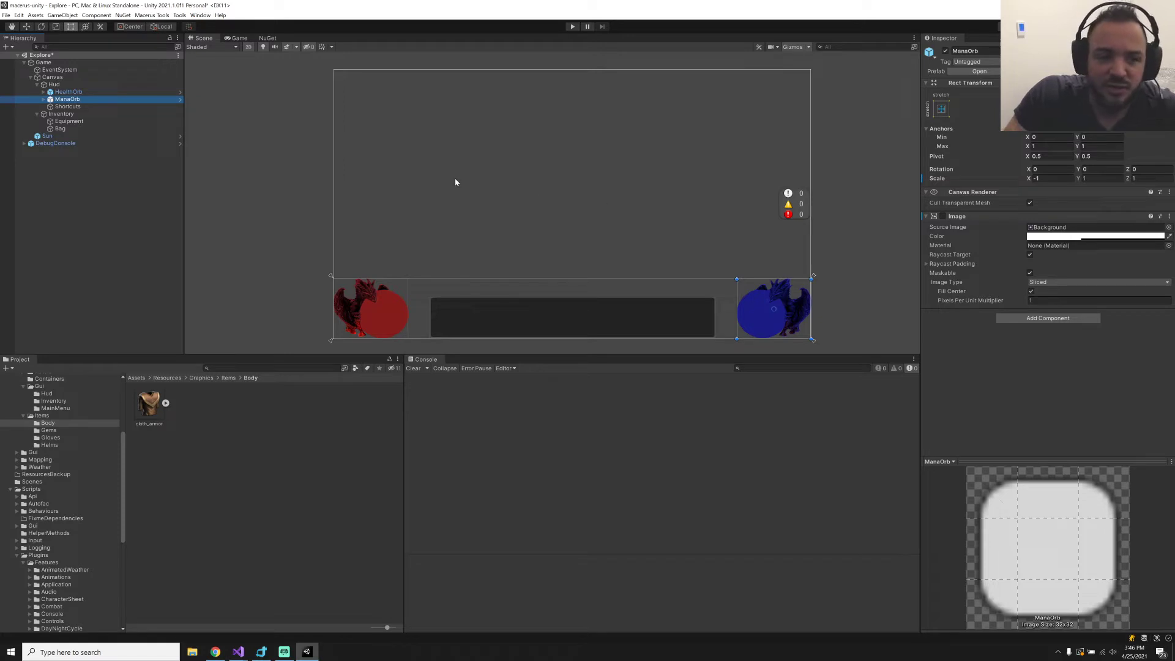
mouse_move(551, 141)
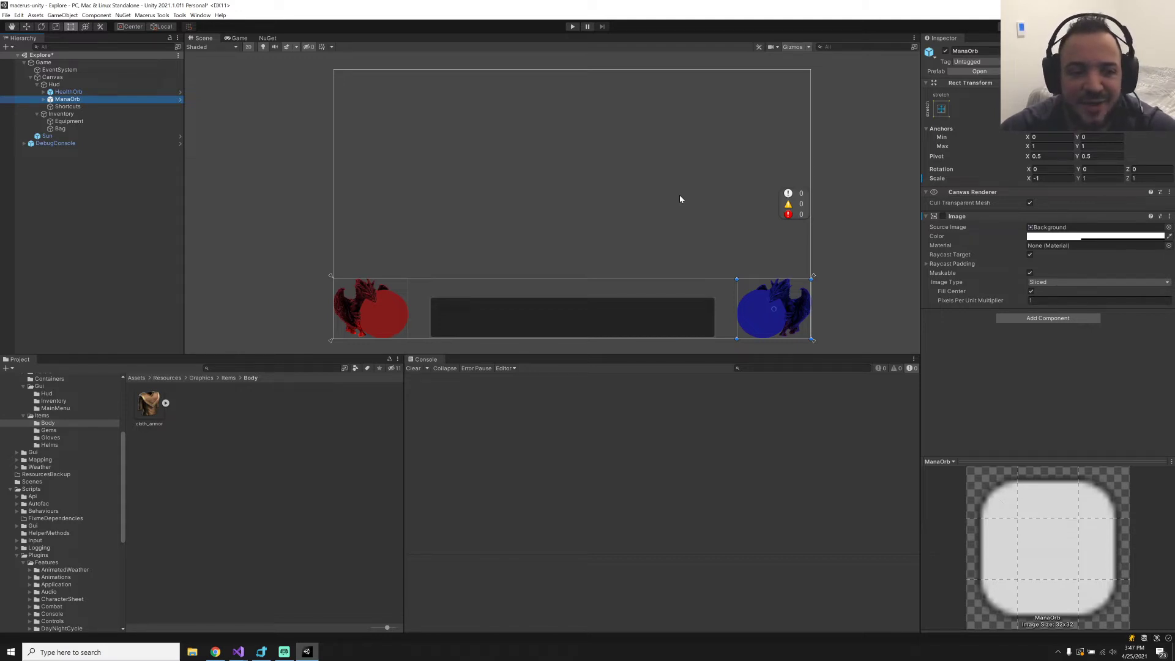
left_click(572, 27)
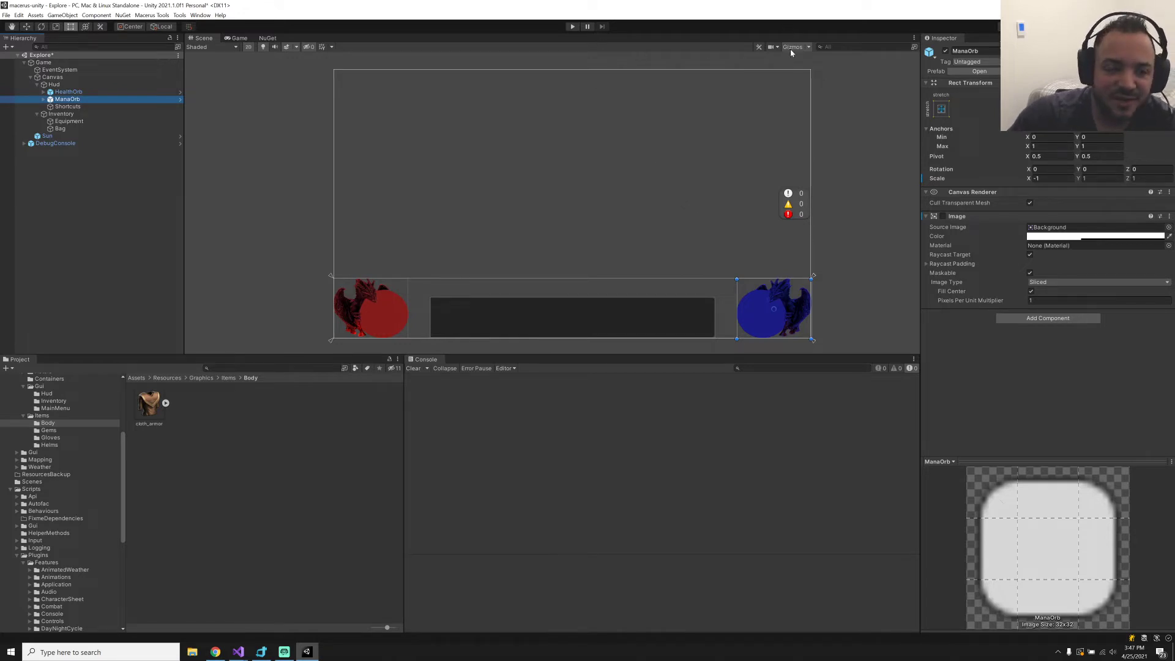
mouse_move(664, 202)
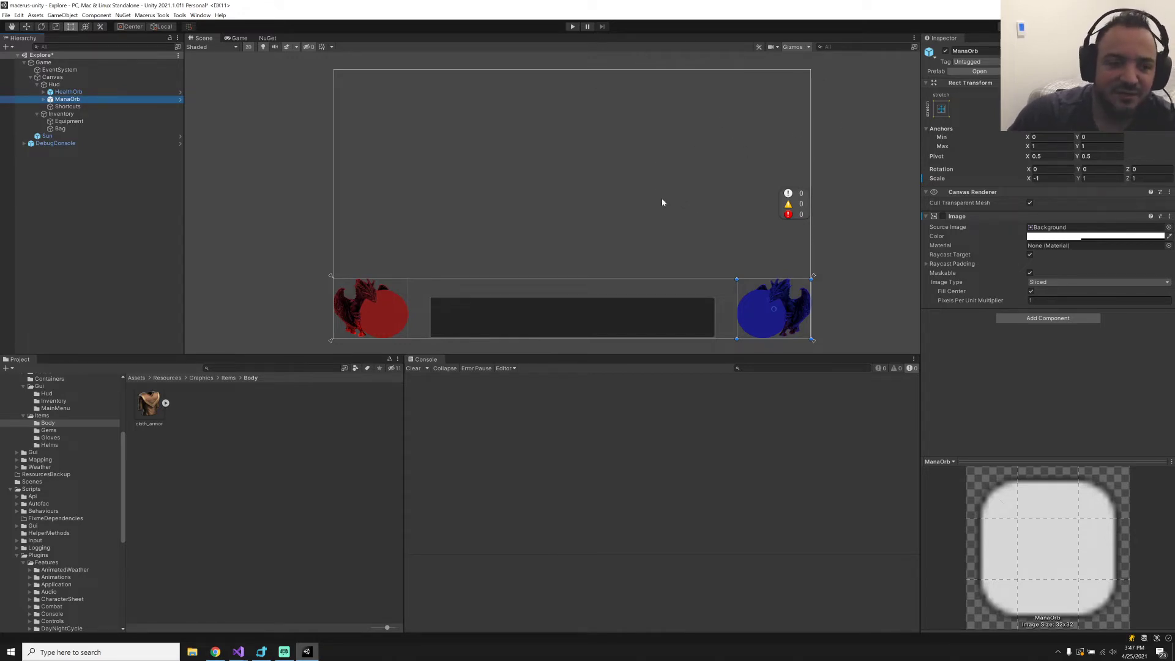
mouse_move(779, 164)
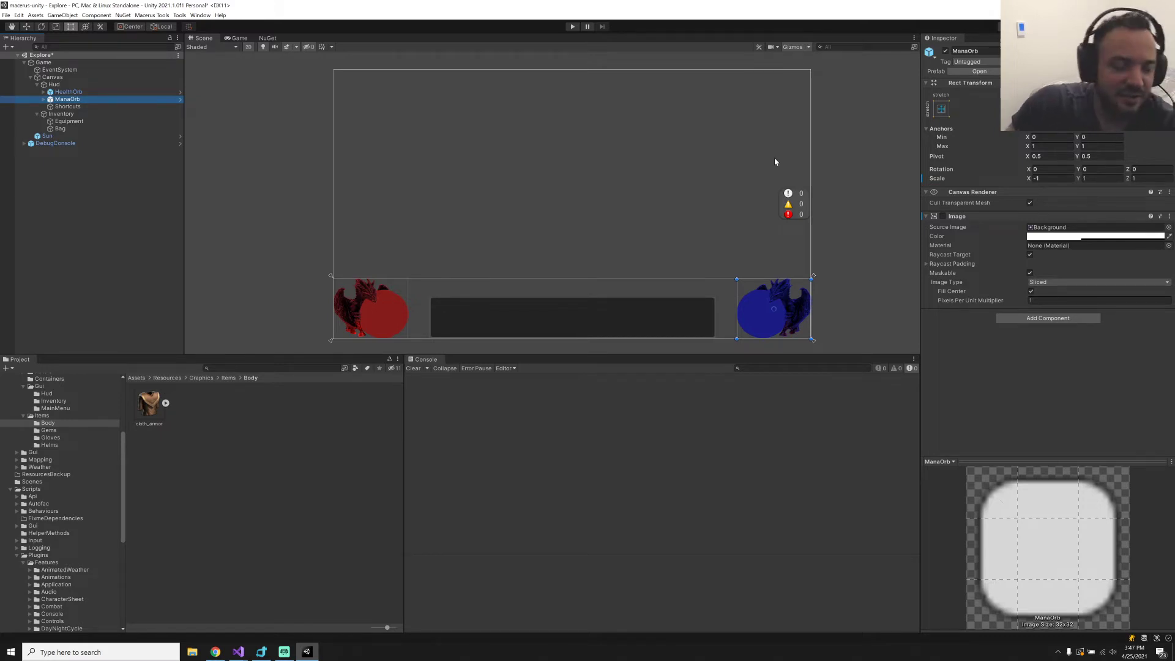
mouse_move(637, 188)
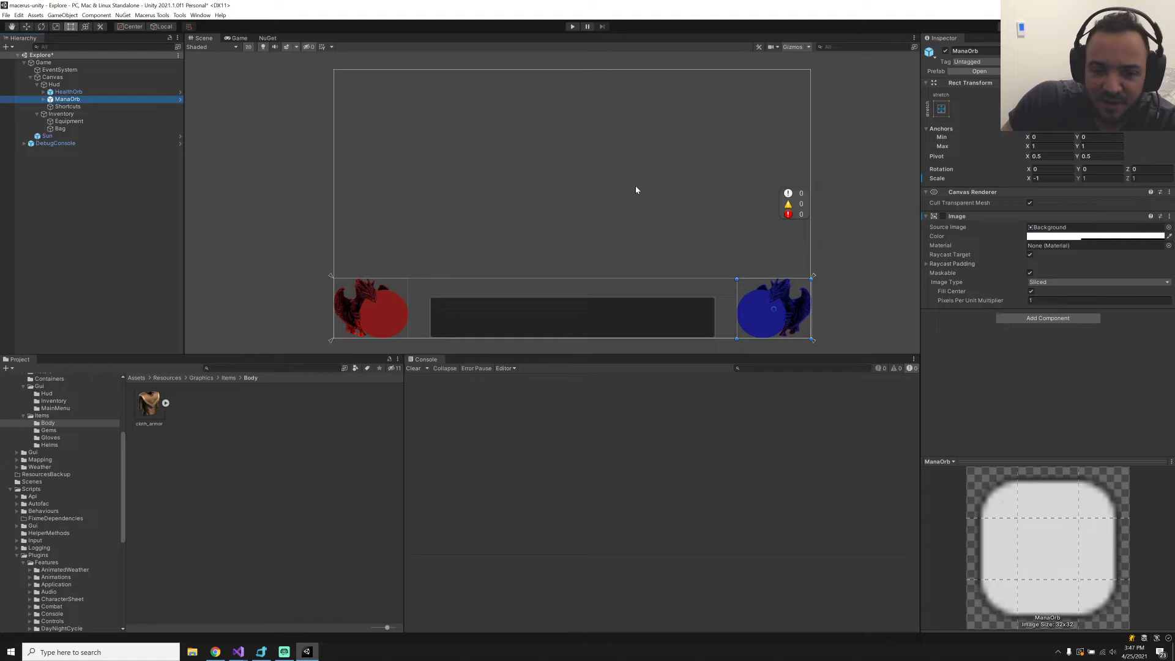
mouse_move(714, 148)
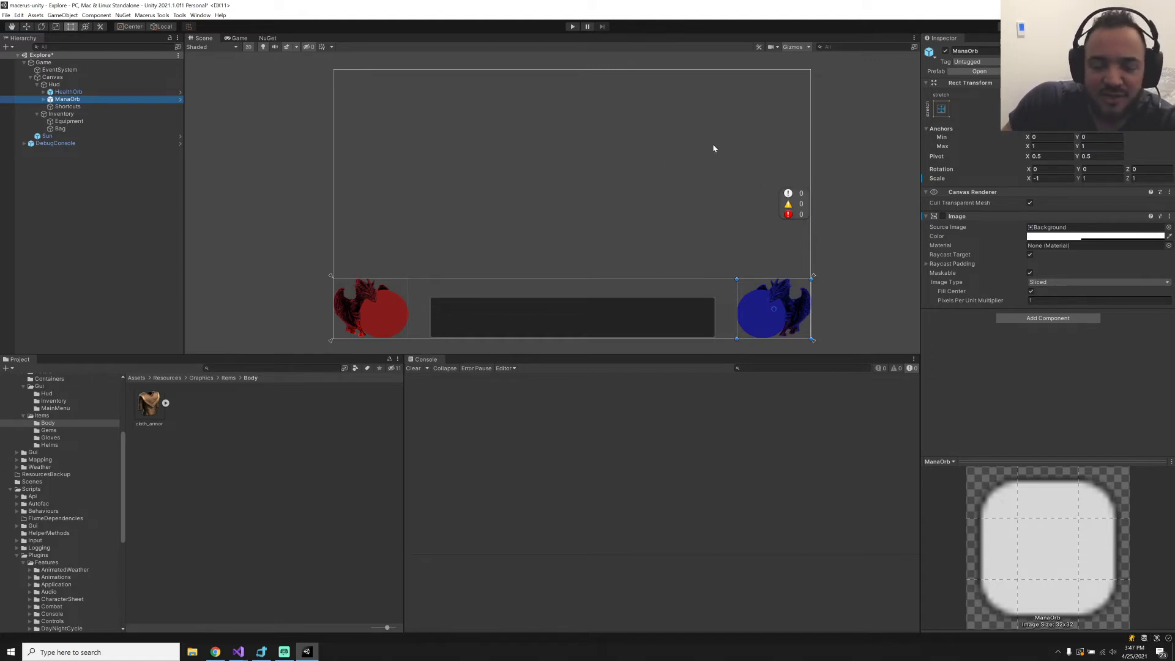
mouse_move(742, 159)
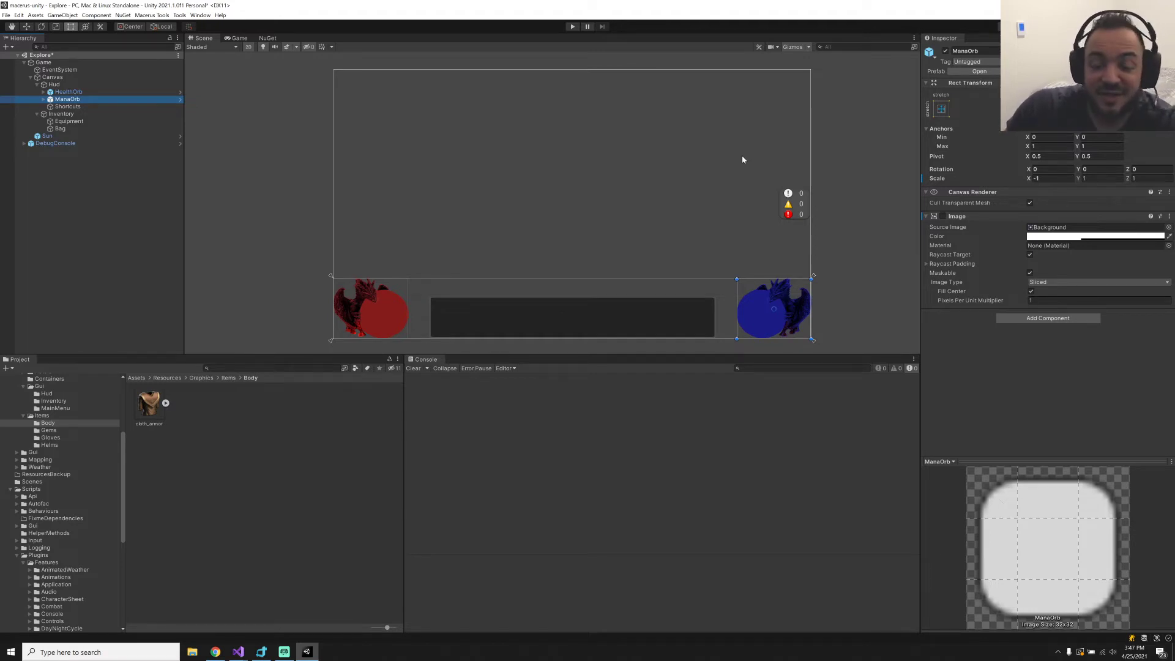
mouse_move(725, 156)
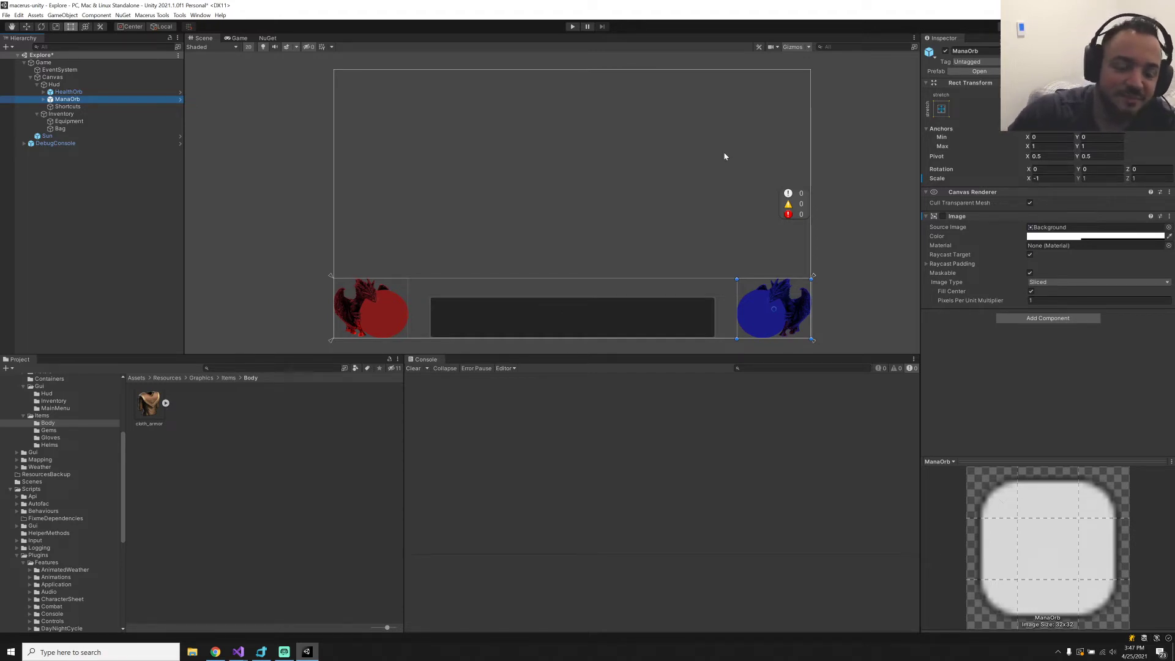
mouse_move(722, 152)
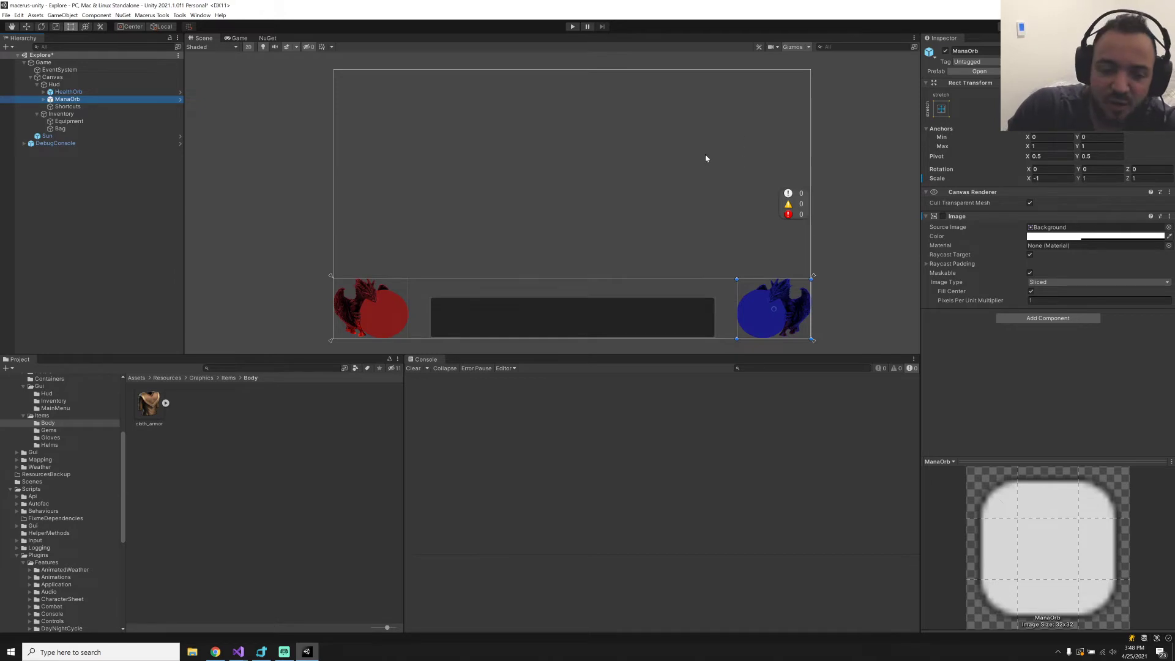
mouse_move(811, 170)
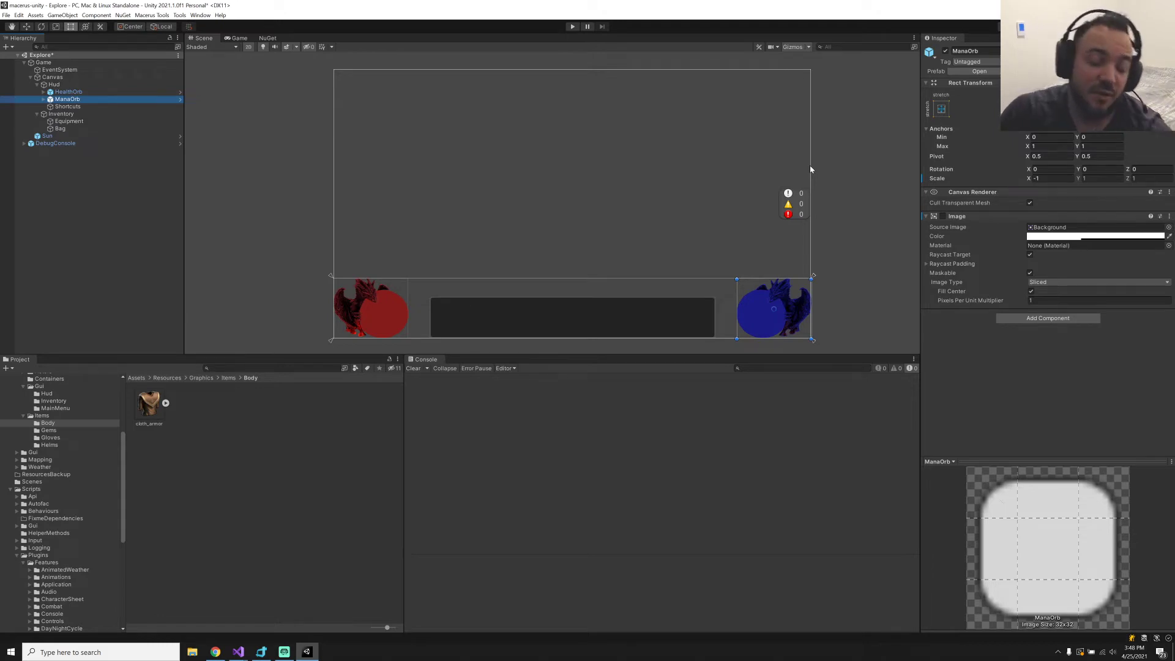
mouse_move(809, 152)
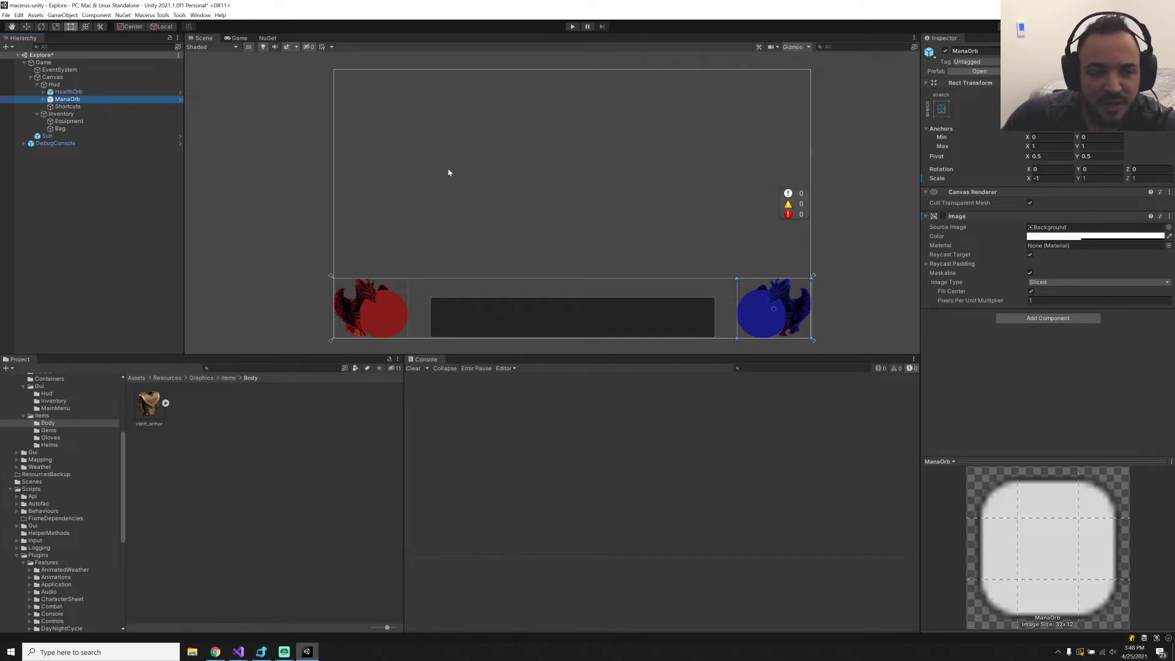
mouse_move(869, 296)
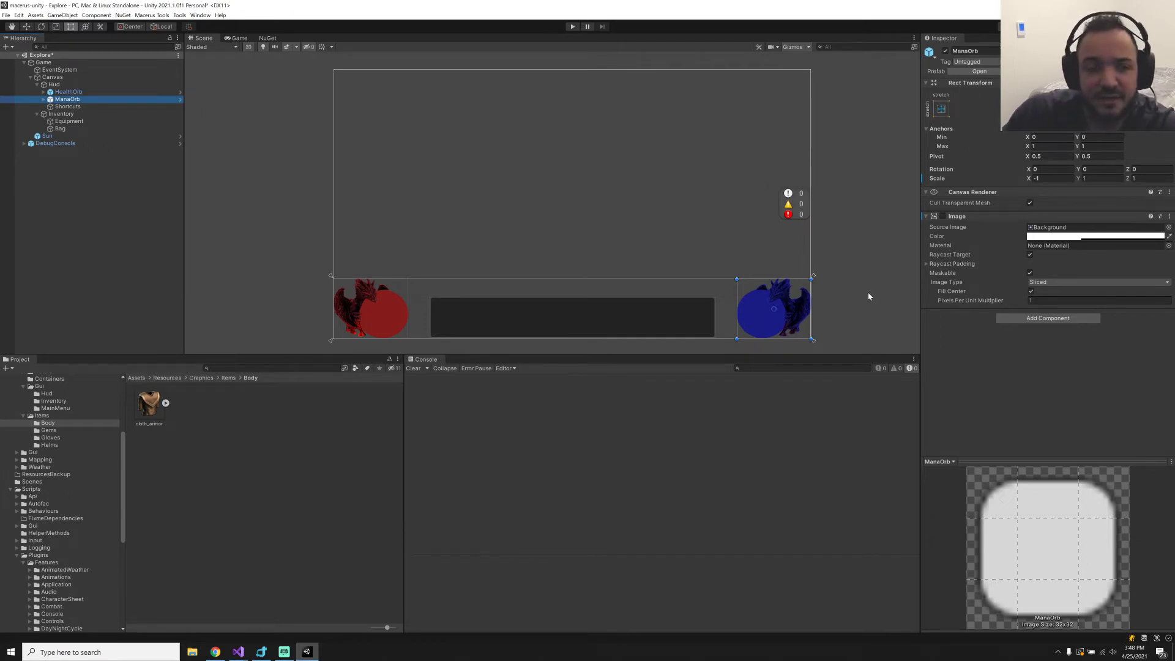
mouse_move(840, 225)
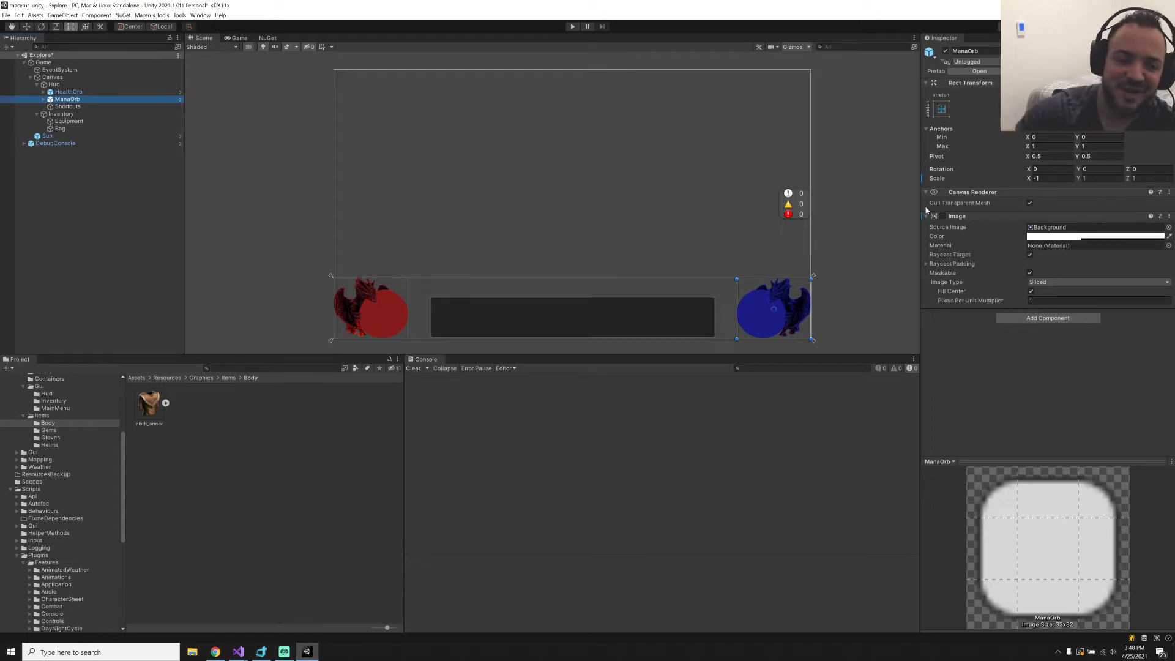
mouse_move(686, 180)
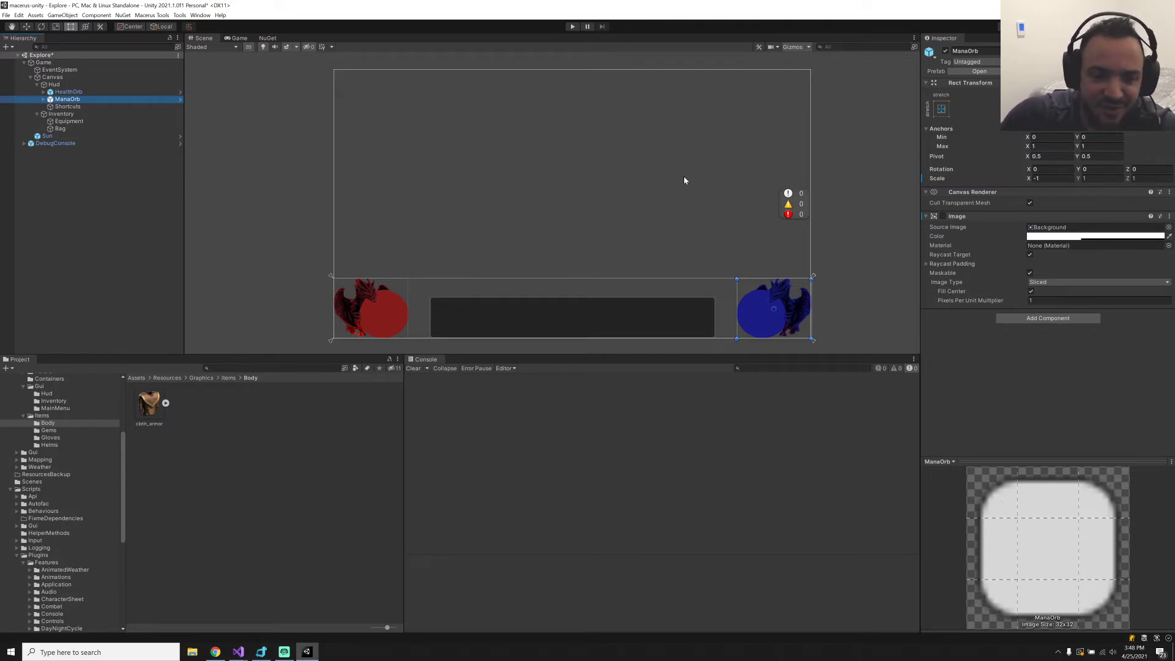
mouse_move(845, 190)
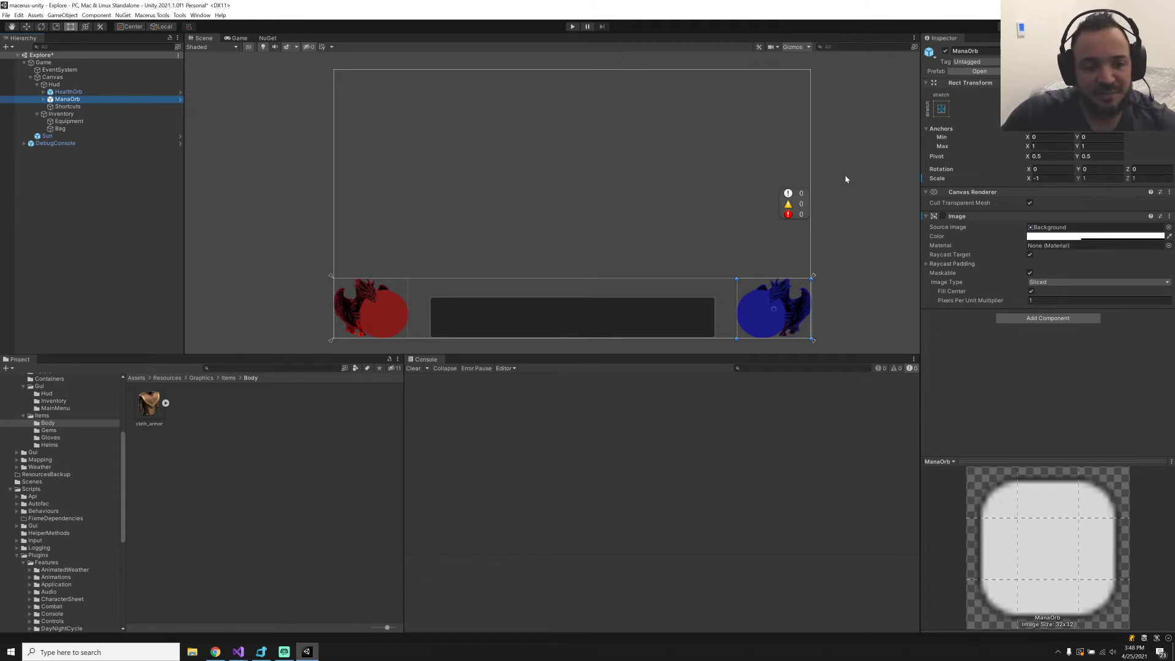
mouse_move(743, 212)
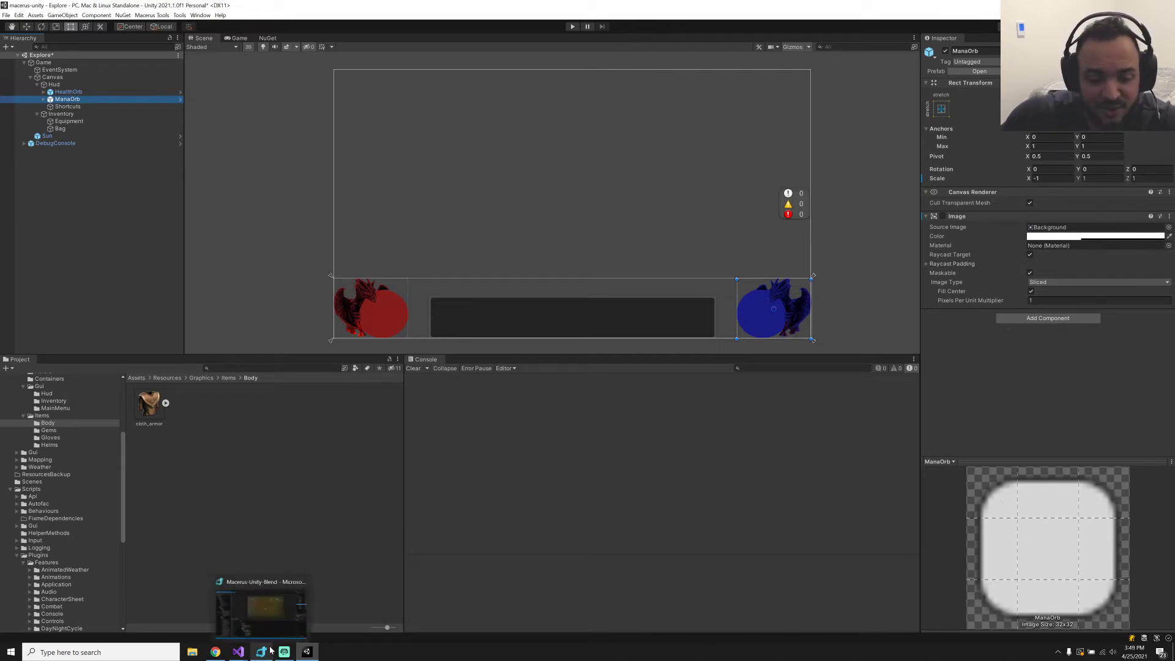
Bring up the Blend project and start it as a standalone app showing the HUD
left_click(256, 651)
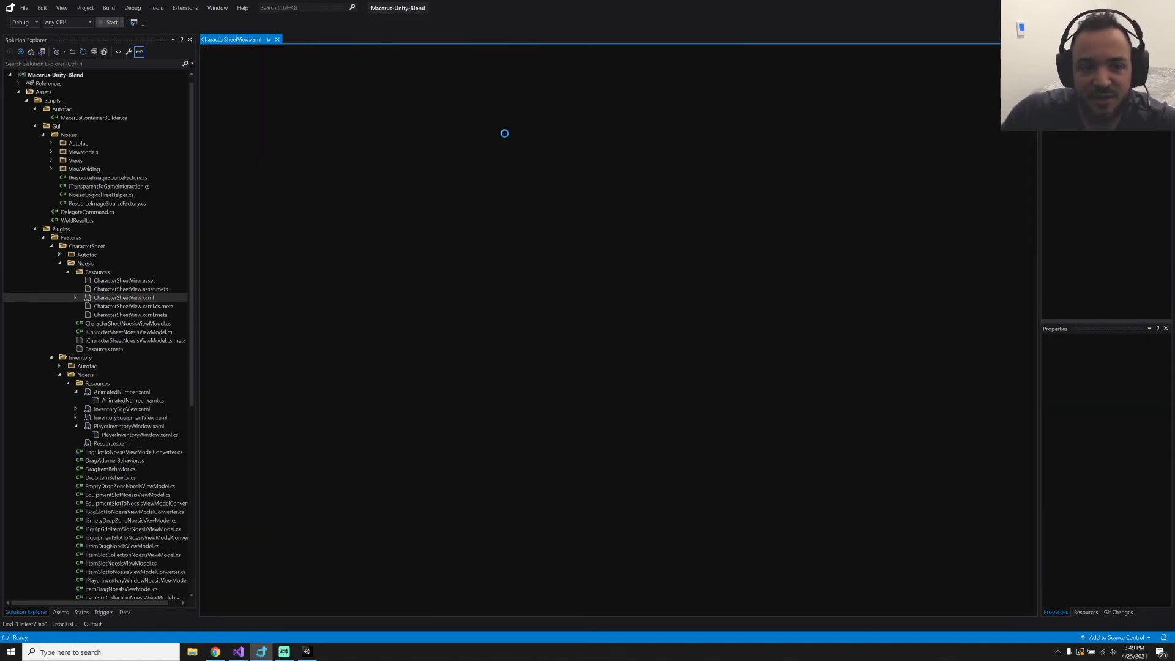
left_click(110, 22)
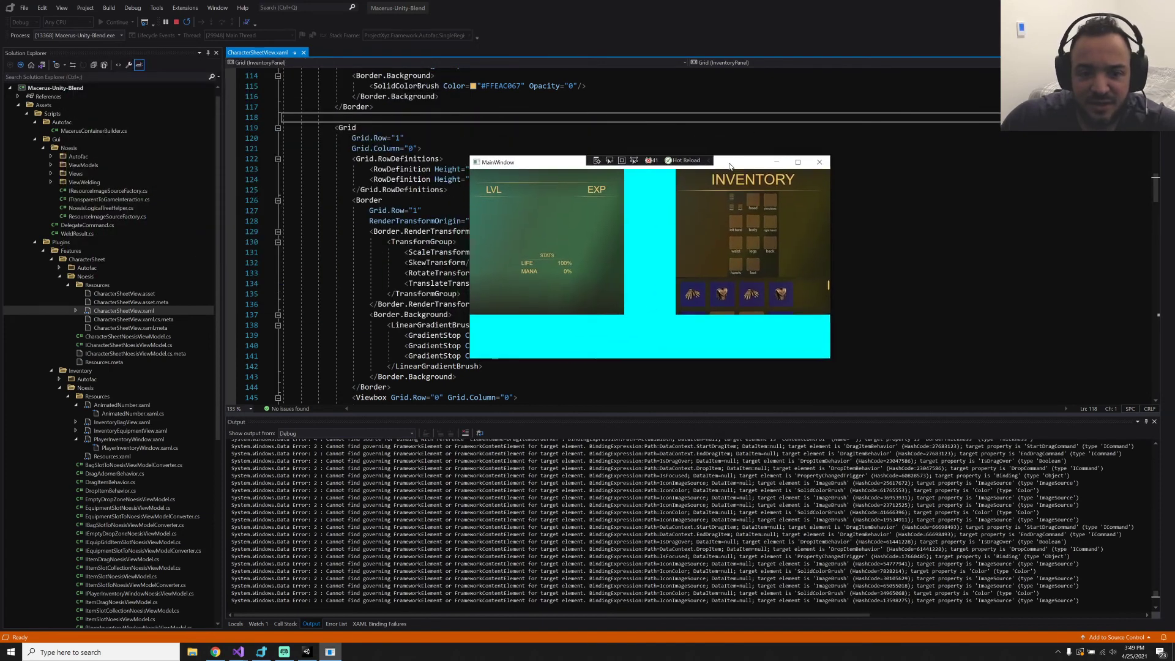
Move the running MainWindow further left, then maximize it to fill the screen
left_click(798, 161)
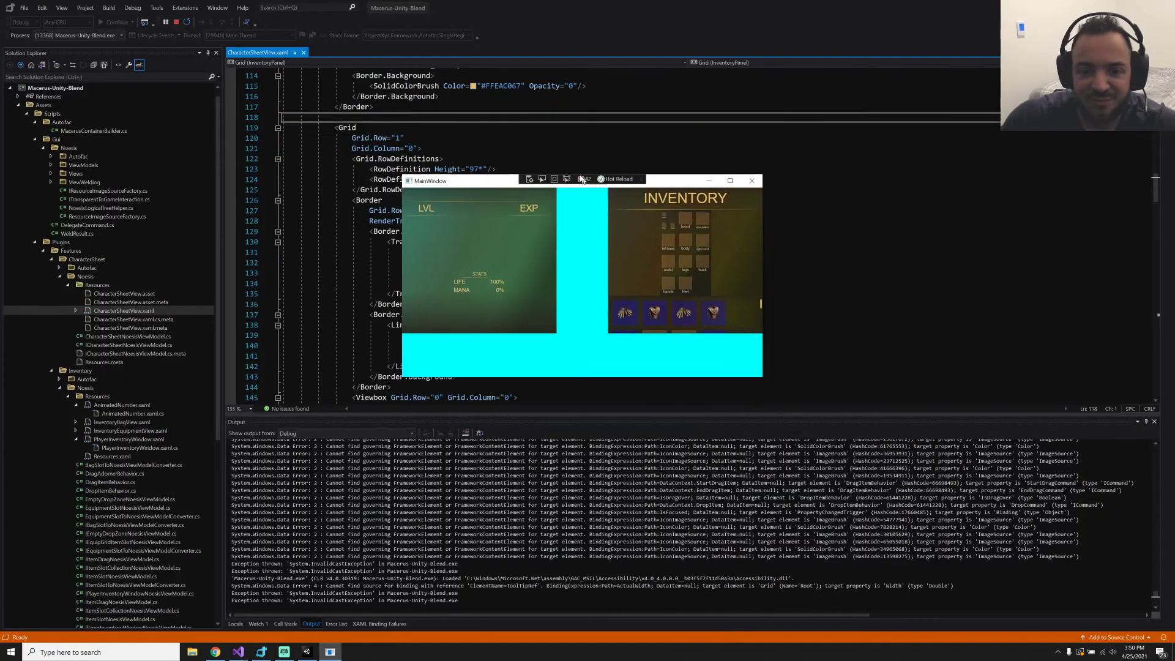
left_click_drag(429, 180, 430, 175)
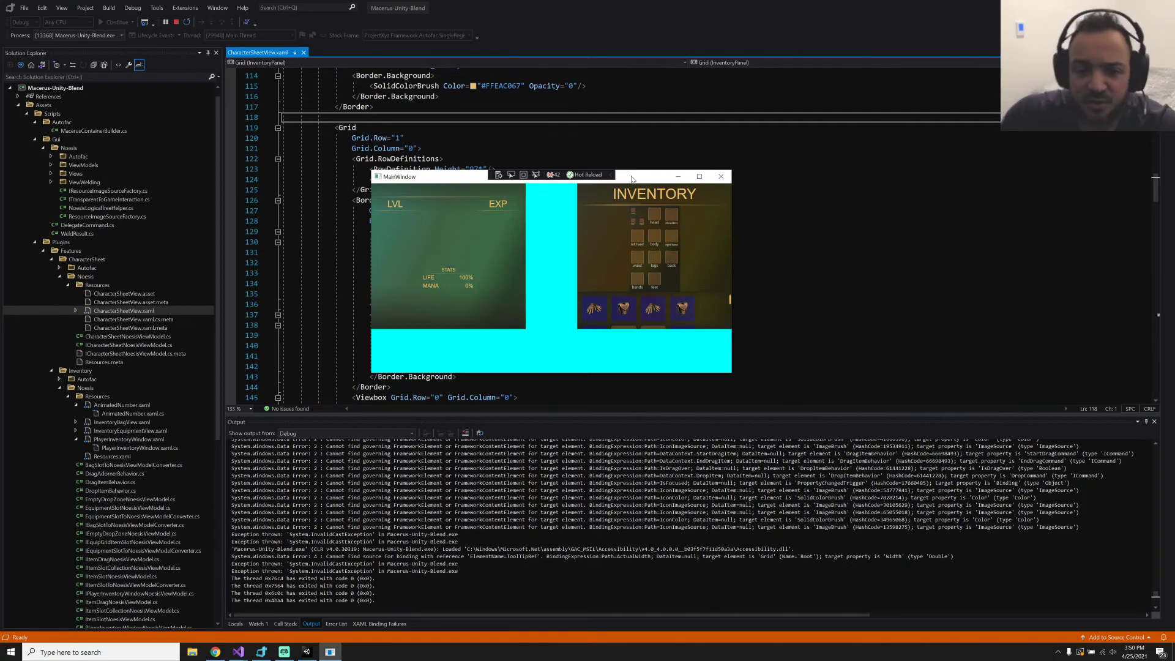
left_click(699, 177)
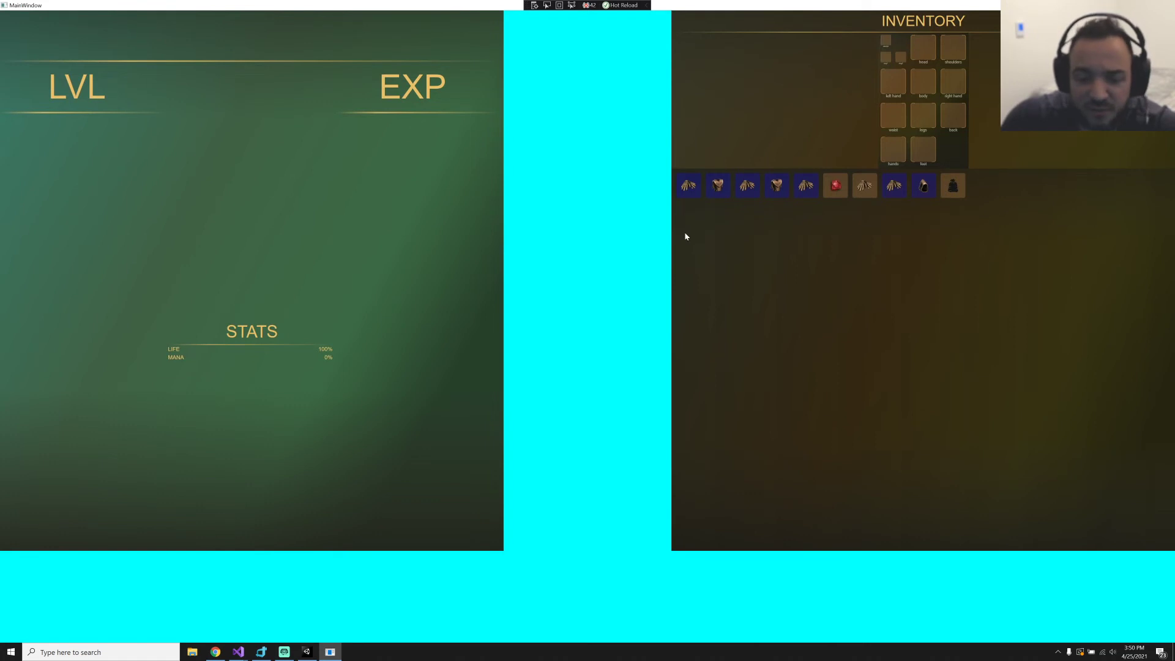
mouse_move(677, 363)
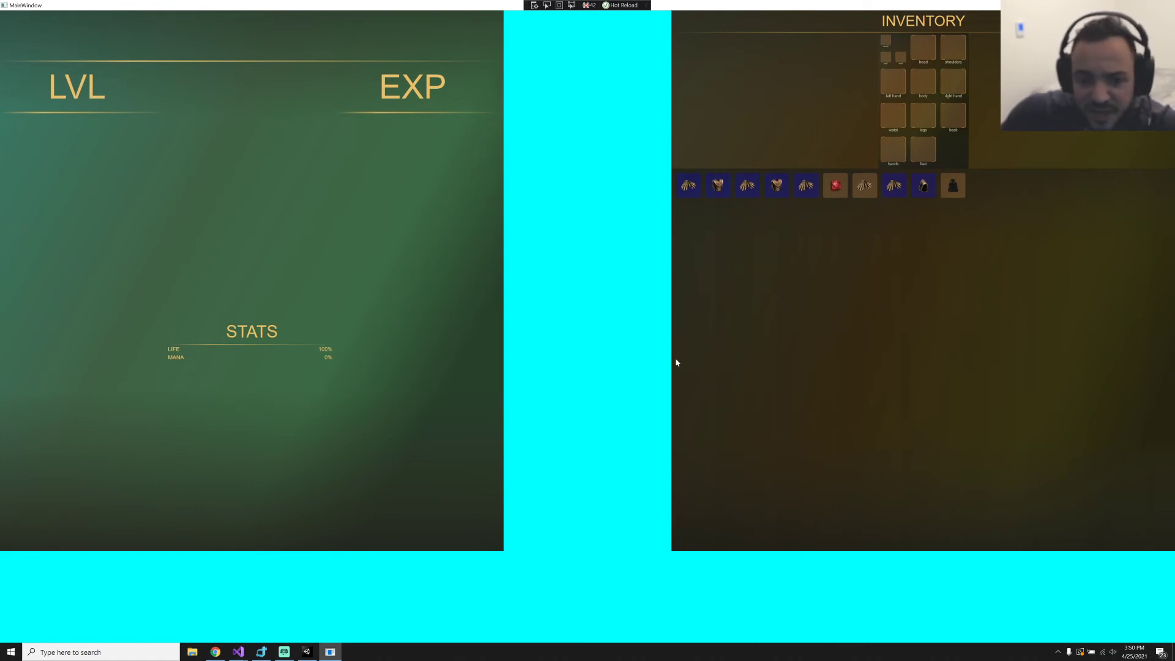
mouse_move(862, 289)
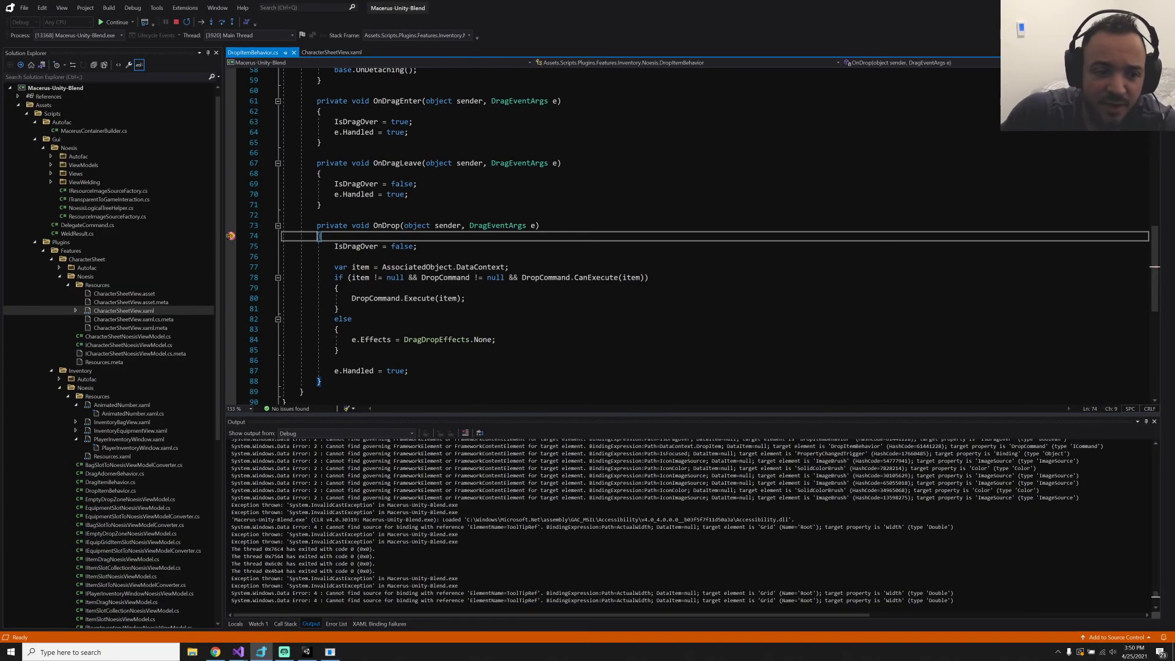
Resume the app after the OnDrop breakpoint, then return to the Unity project
left_click(333, 52)
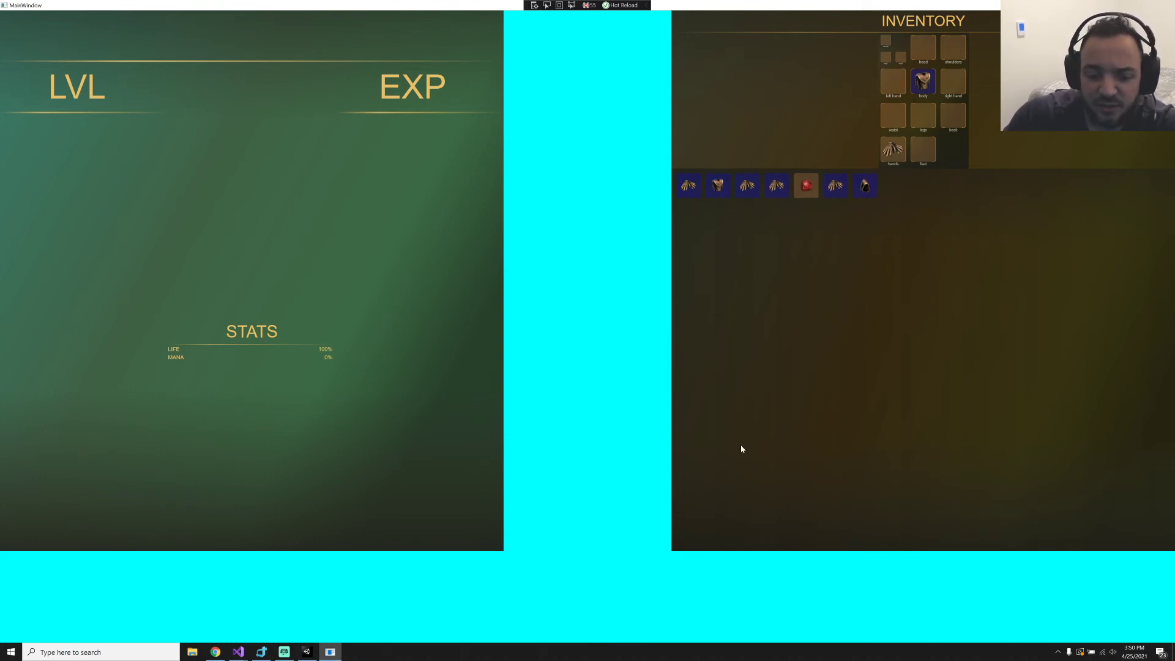
mouse_move(1038, 198)
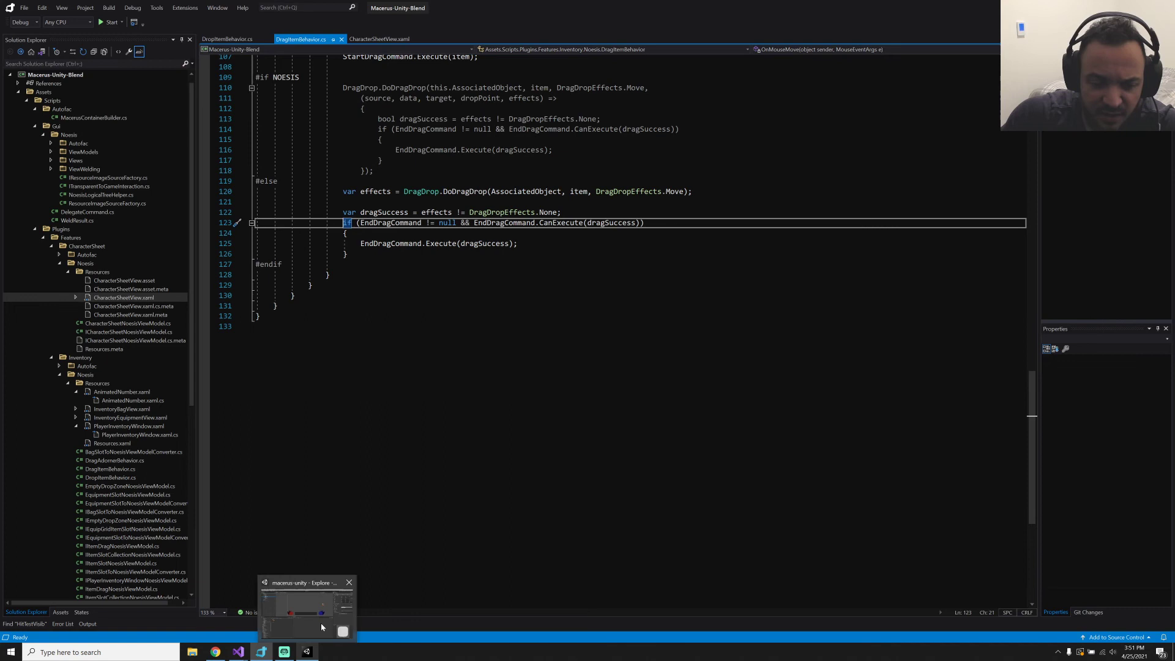
left_click(306, 622)
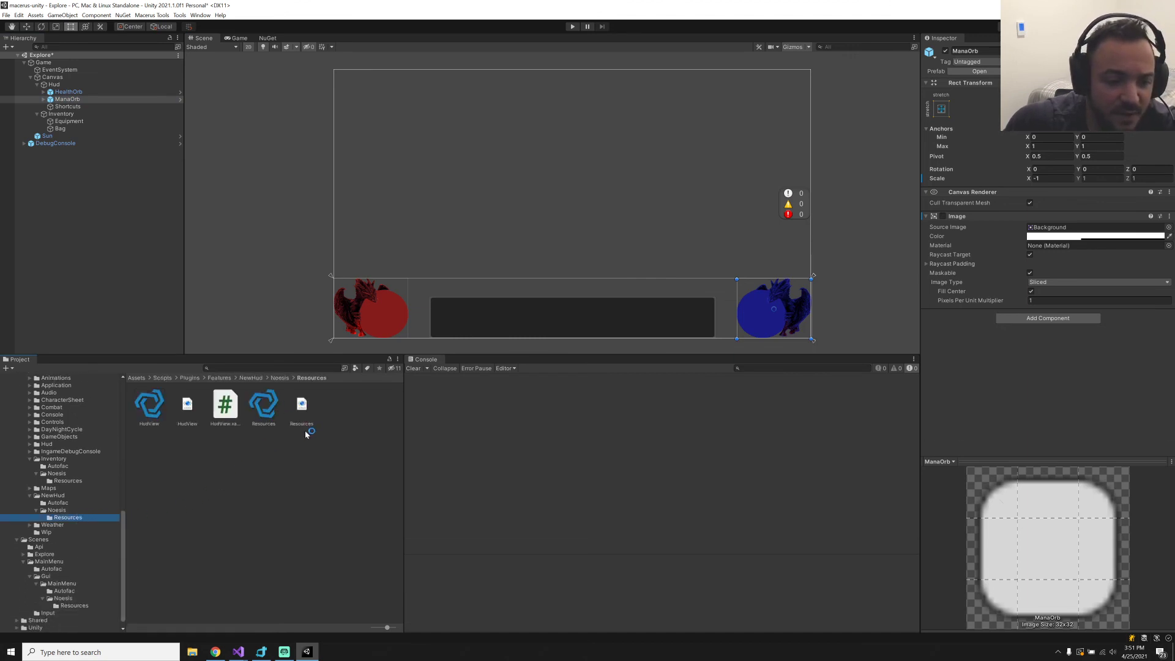
Select the HudView asset in the NewHud Noesis Resources folder to view its XAML dependencies
left_click(149, 404)
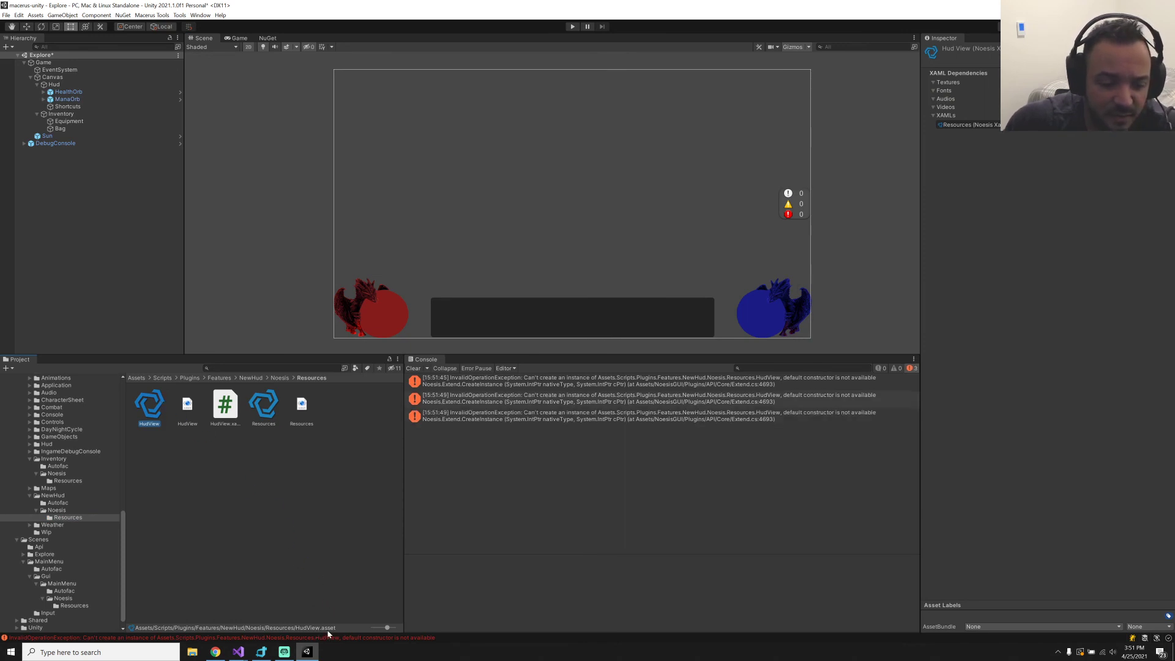
Select the HudView.xaml file while the console lists the default-constructor errors
left_click(187, 403)
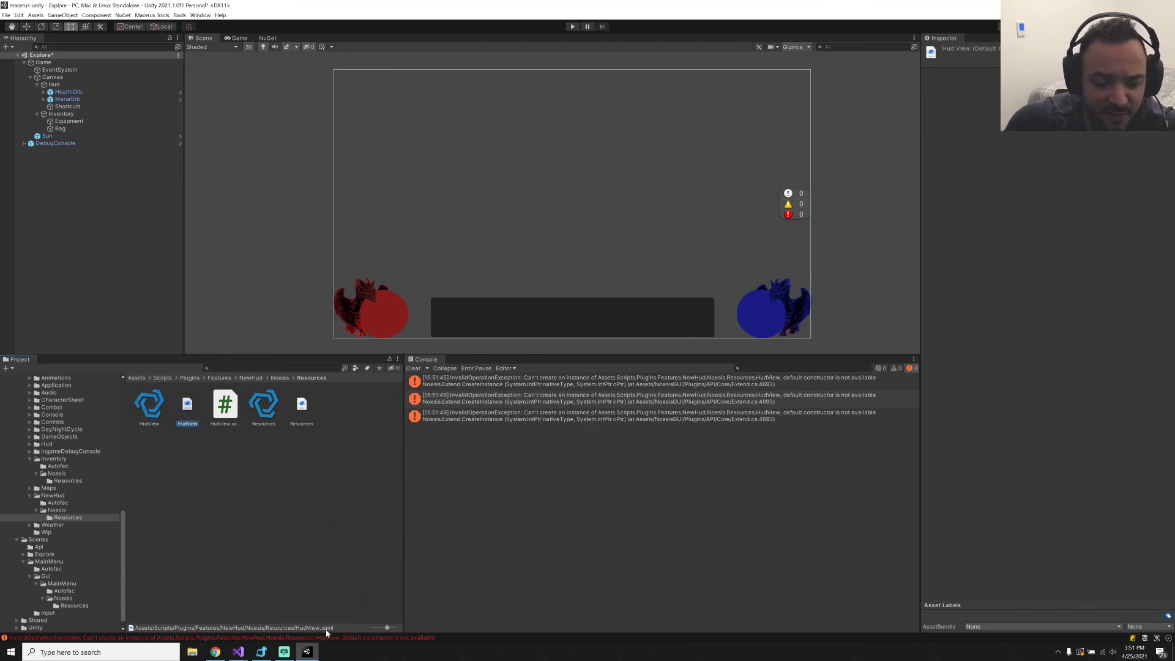
mouse_move(340, 631)
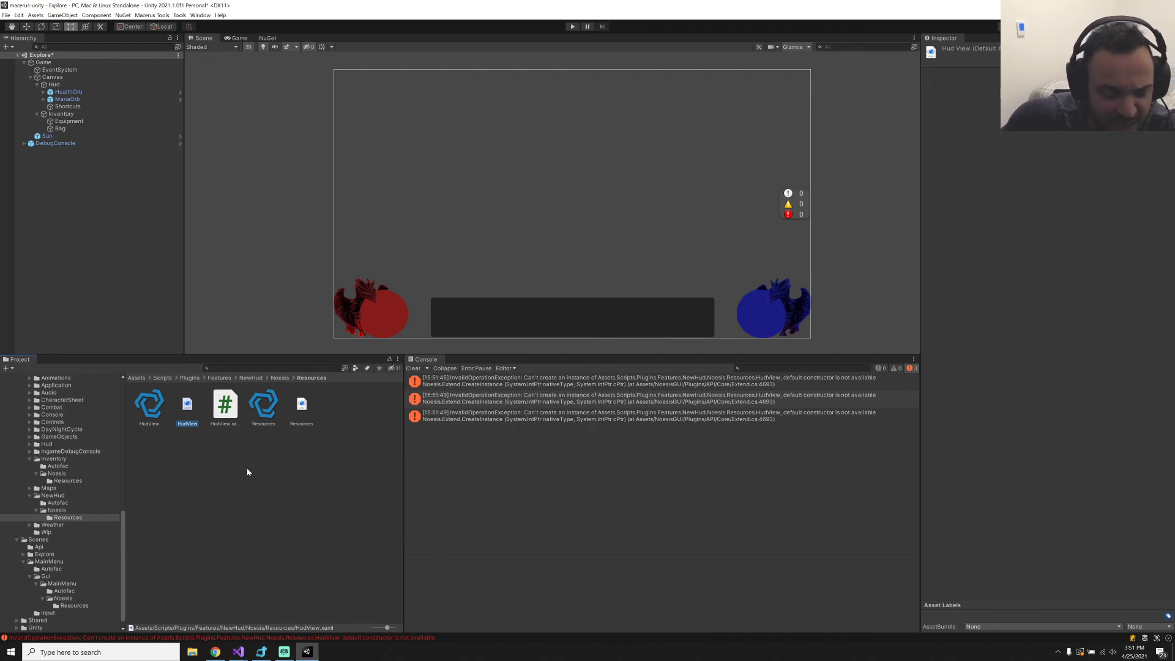
mouse_move(240, 476)
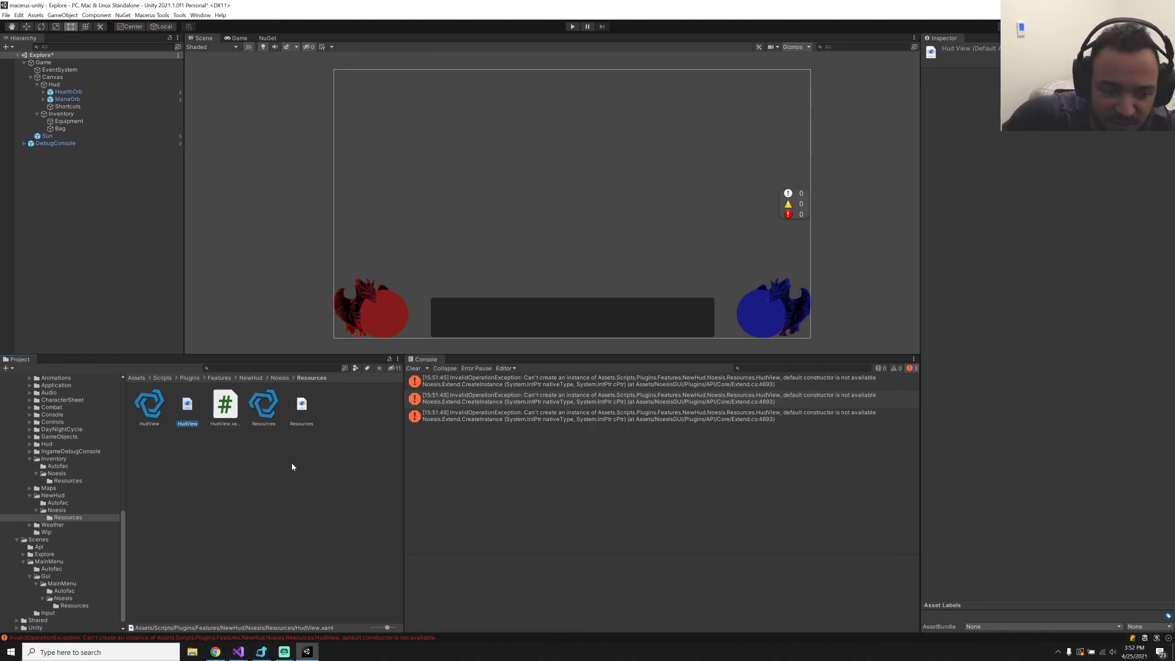
mouse_move(301, 476)
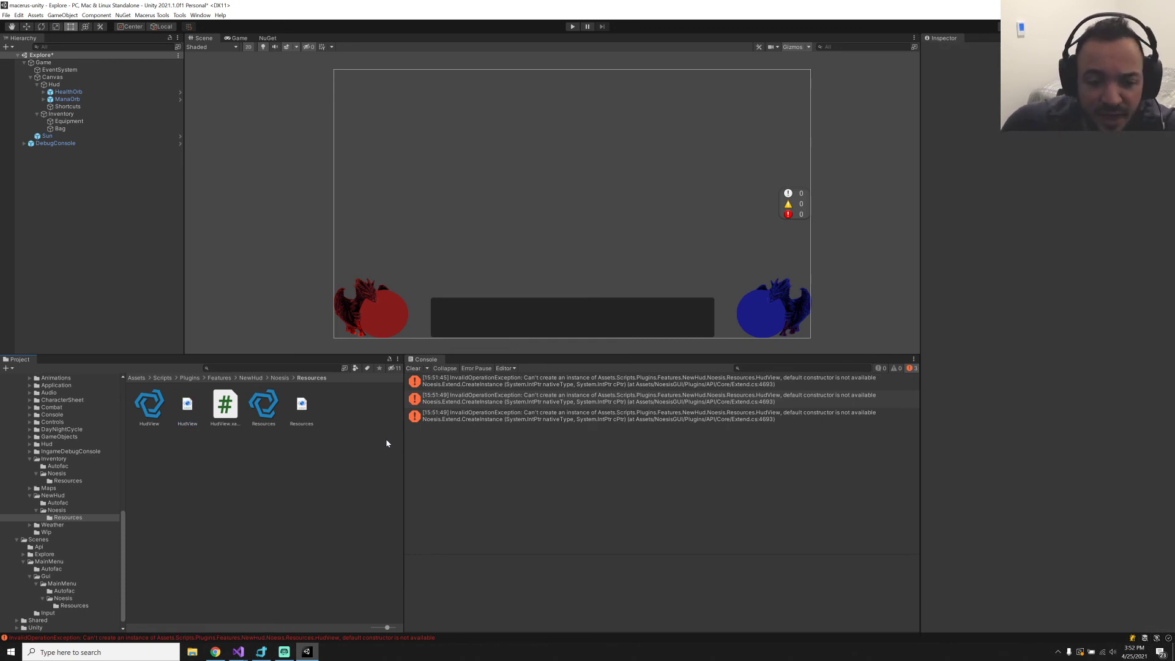
mouse_move(399, 435)
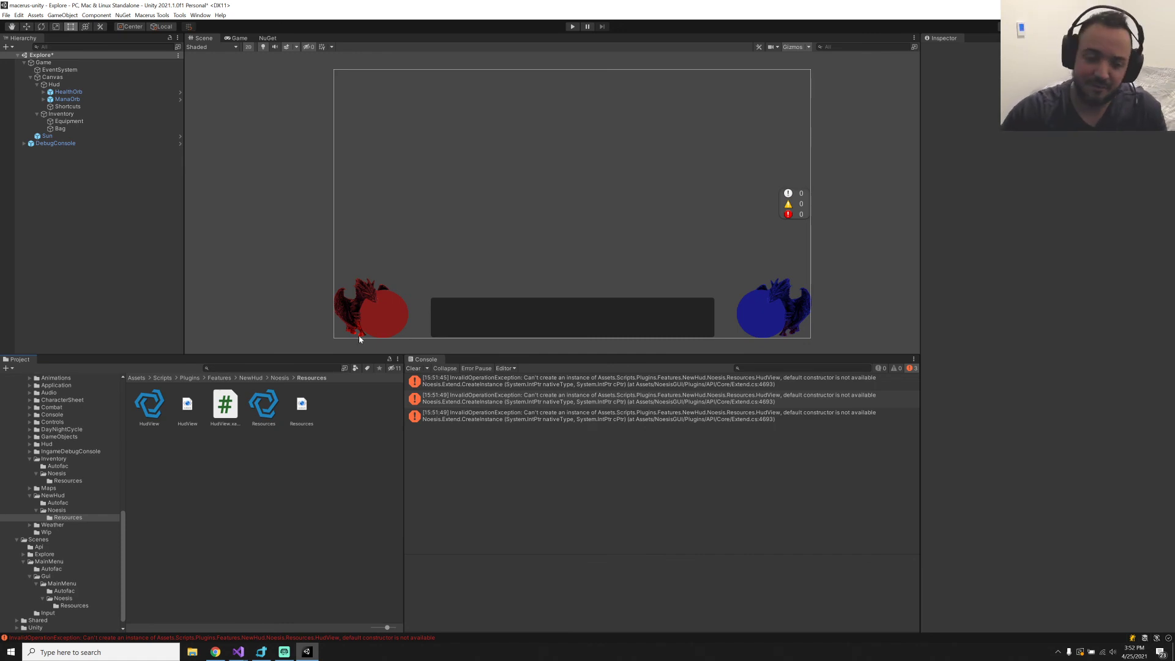
mouse_move(409, 271)
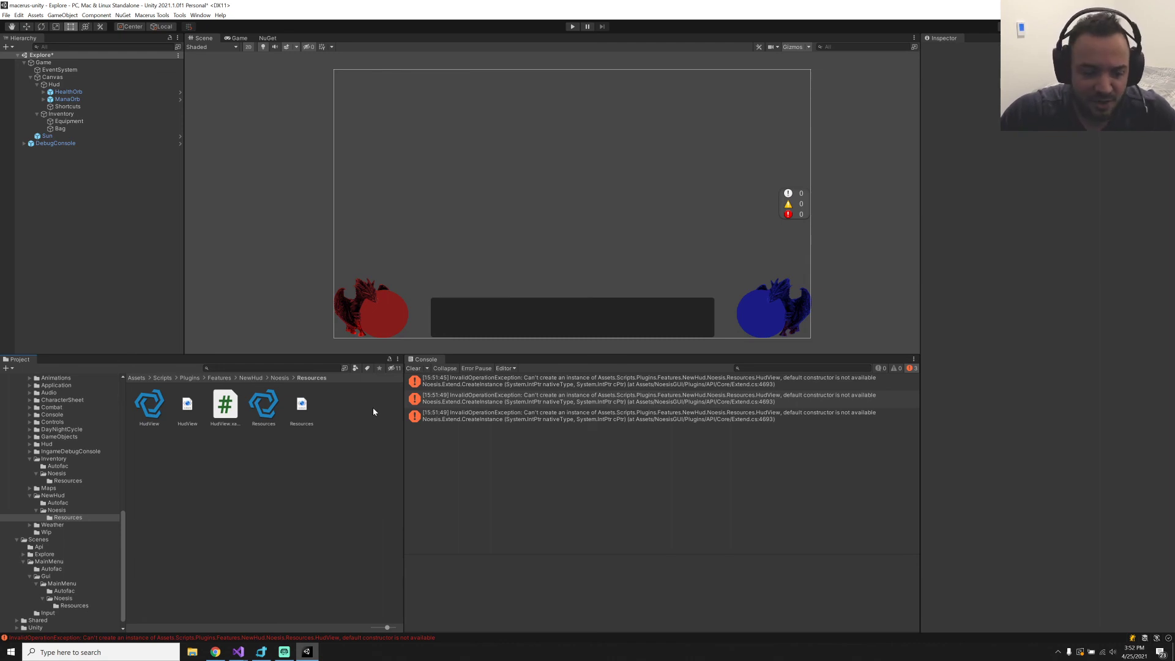
mouse_move(365, 400)
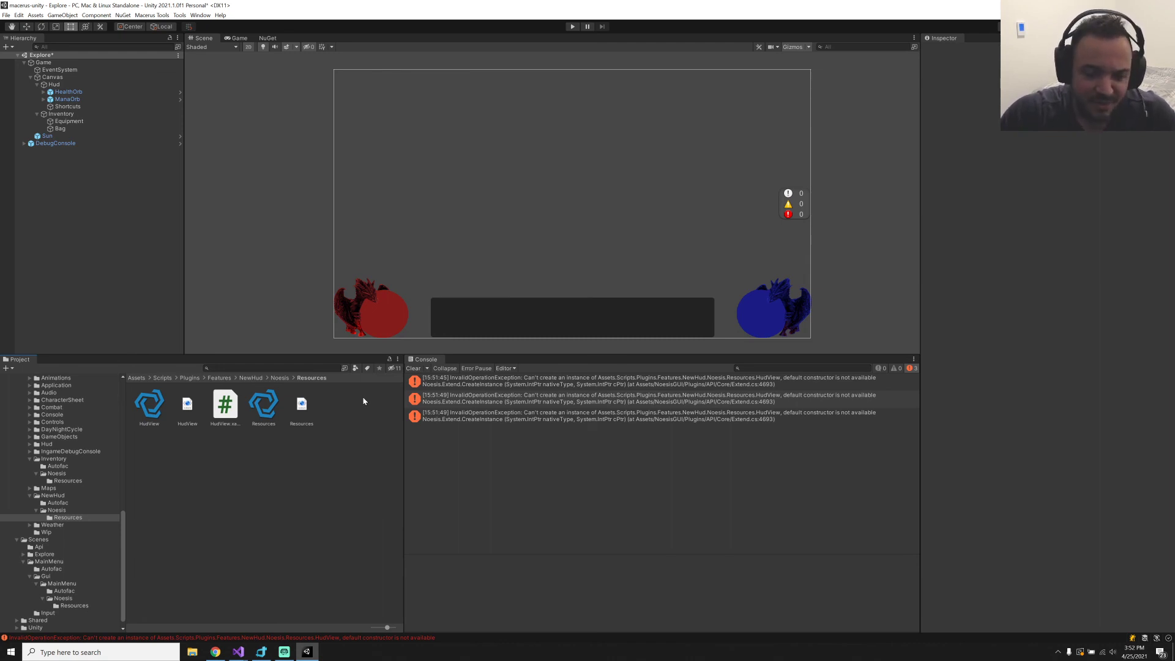